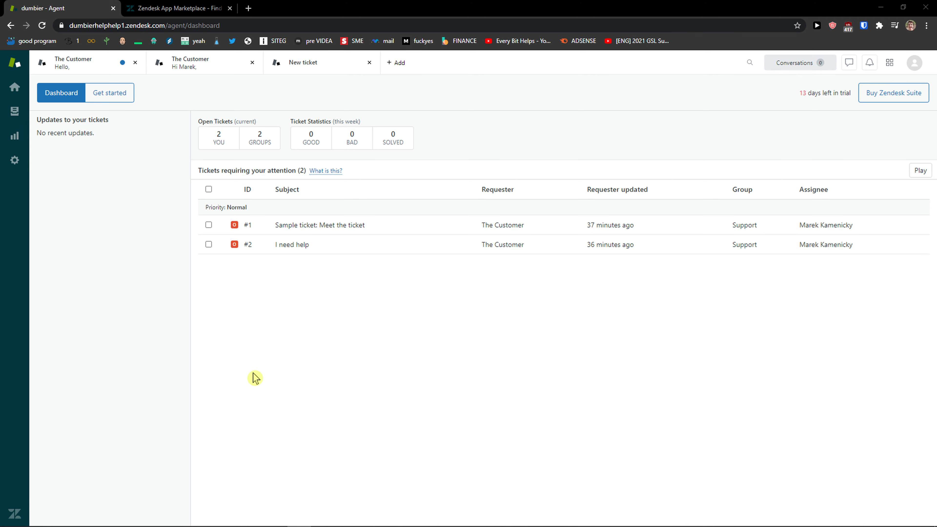
pyautogui.moveTo(246, 370)
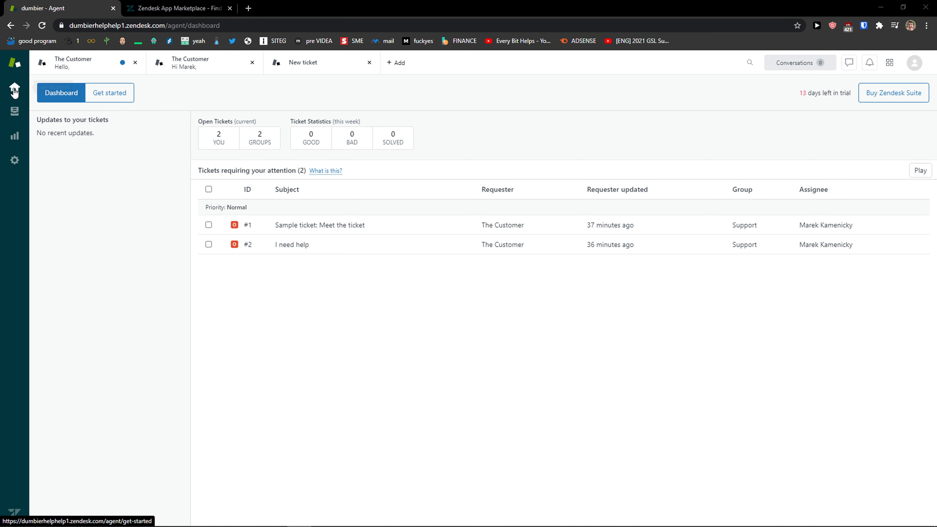
# Visit the getting-started guide and dashboard, then list Your unsolved tickets and zoom in.
pyautogui.click(109, 92)
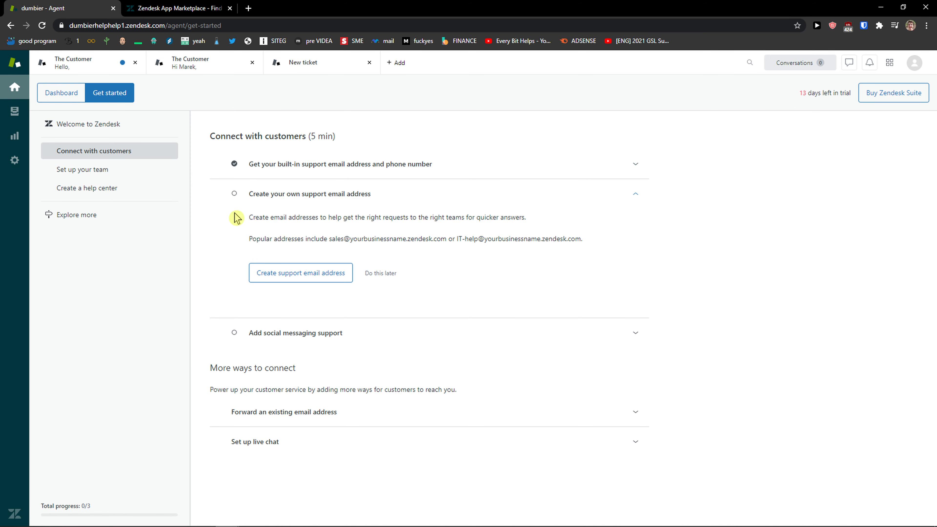
pyautogui.moveTo(301, 273)
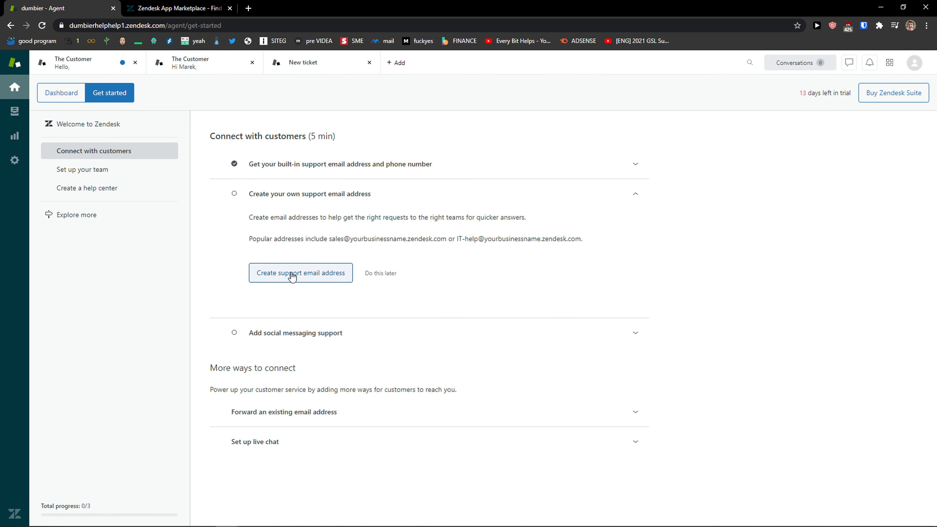
pyautogui.moveTo(514, 325)
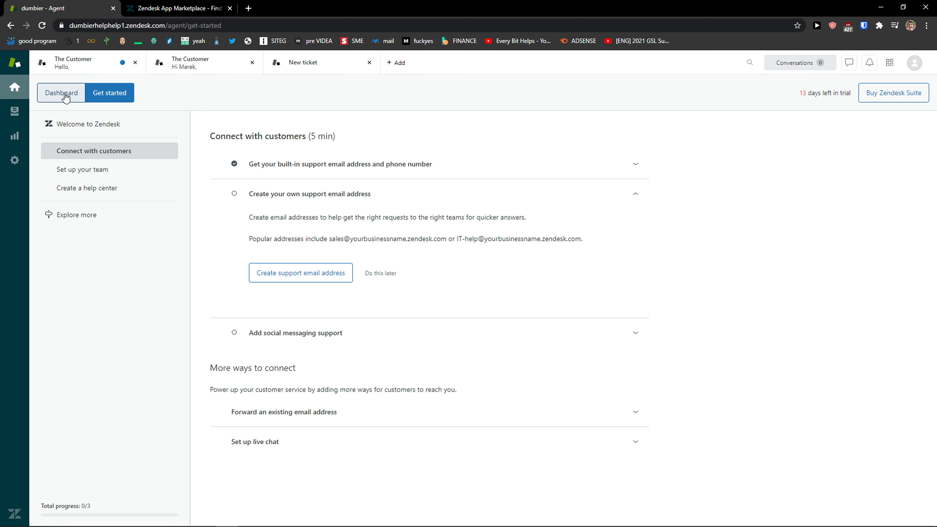
pyautogui.click(60, 92)
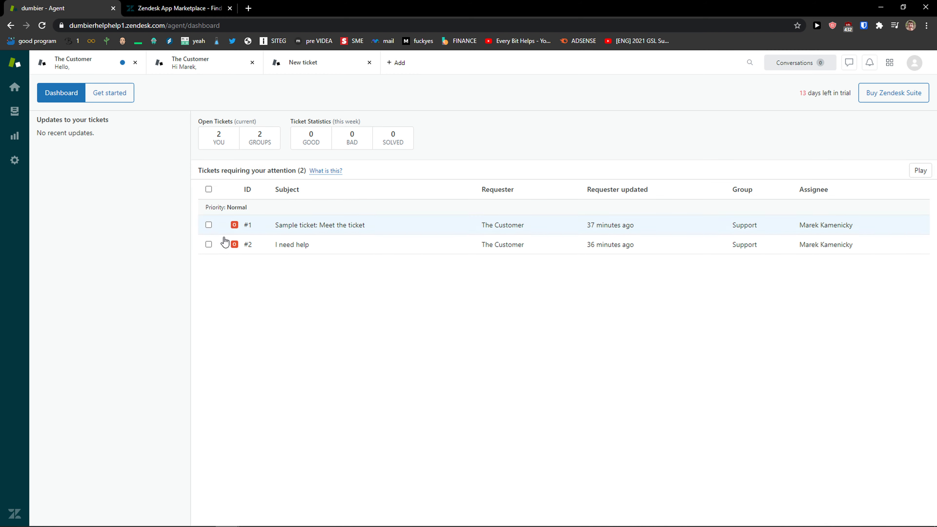
pyautogui.moveTo(248, 150)
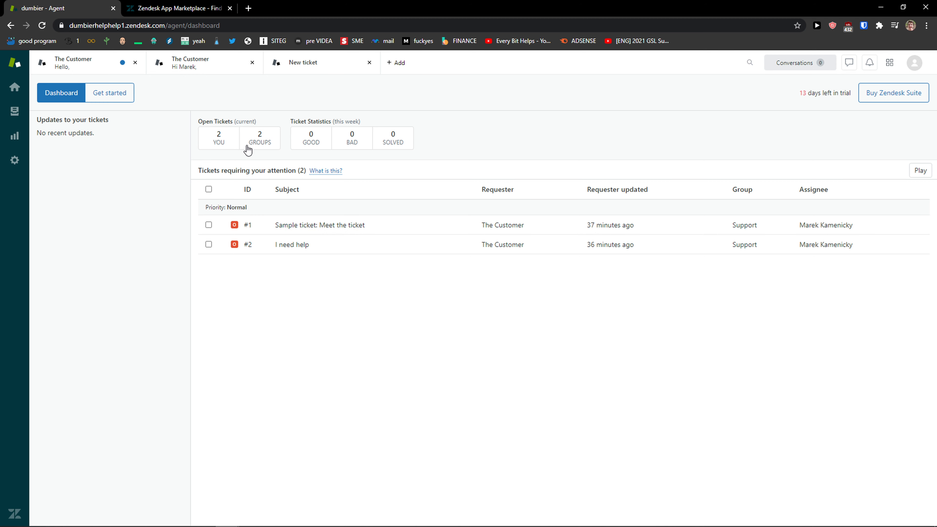
pyautogui.moveTo(330, 146)
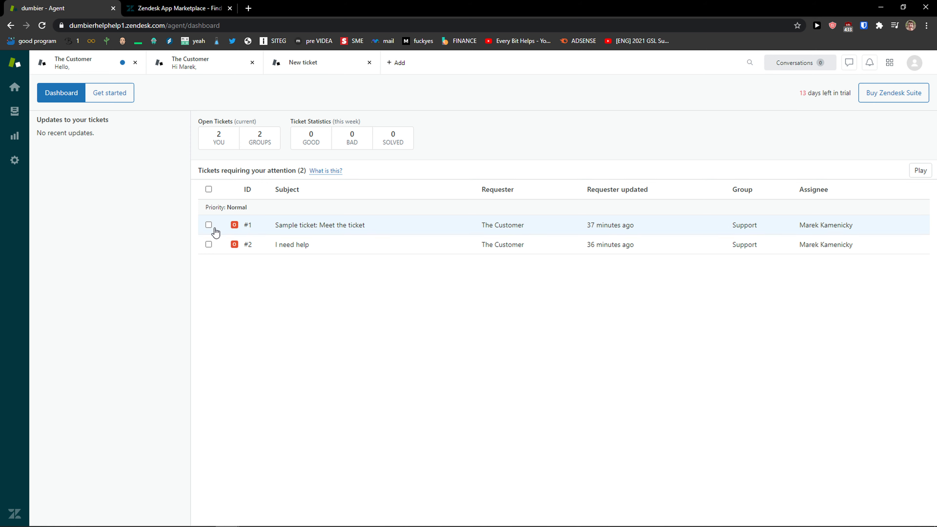
pyautogui.moveTo(112, 135)
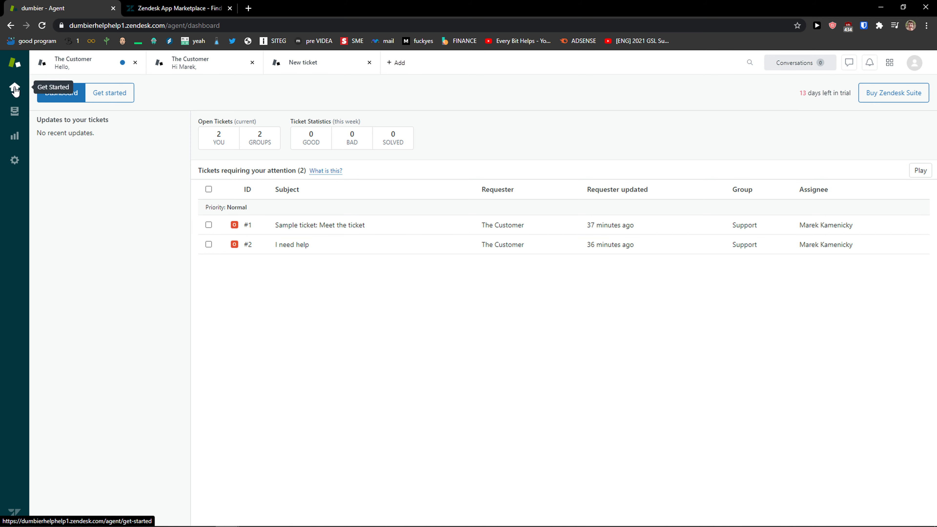
pyautogui.click(15, 111)
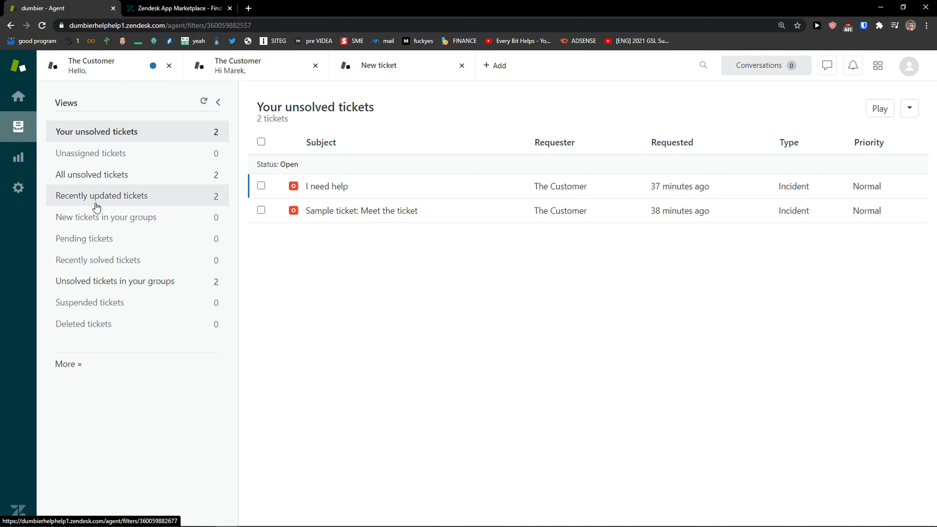
pyautogui.moveTo(104, 258)
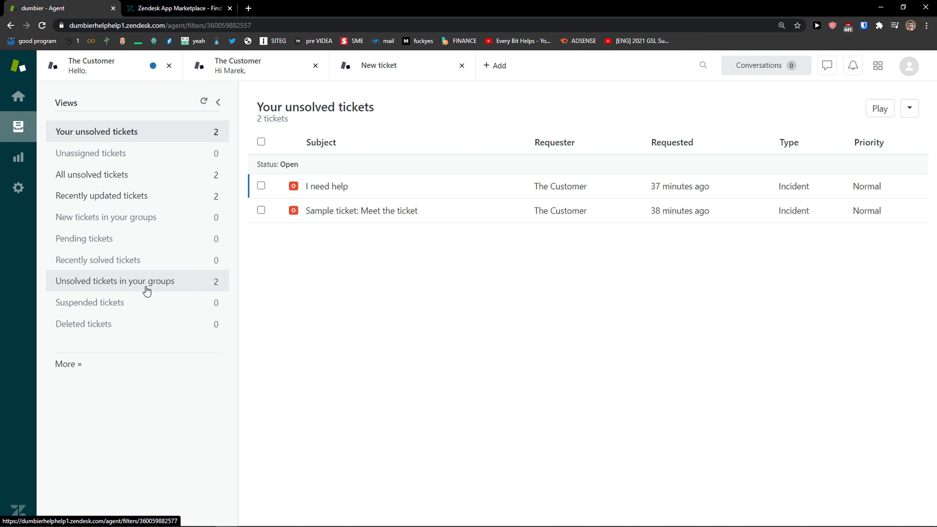
pyautogui.moveTo(150, 310)
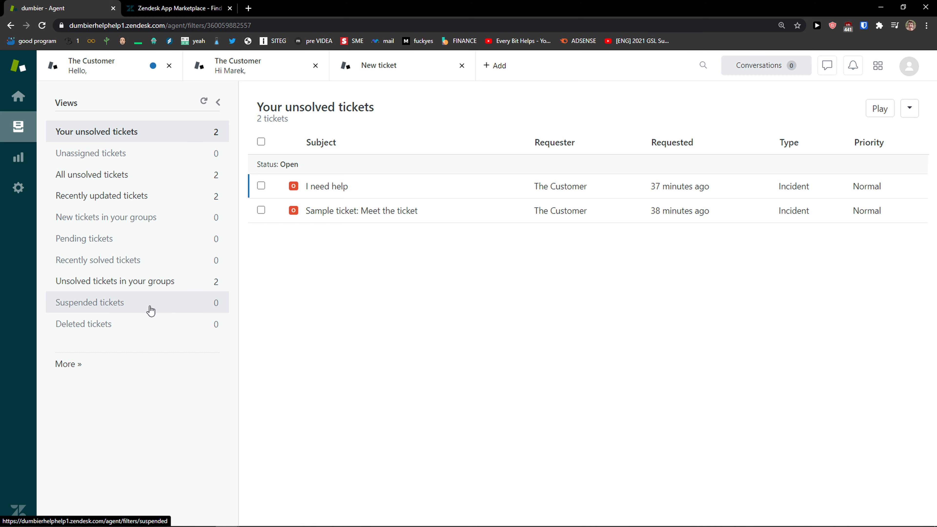
pyautogui.press('ctrl+plus')
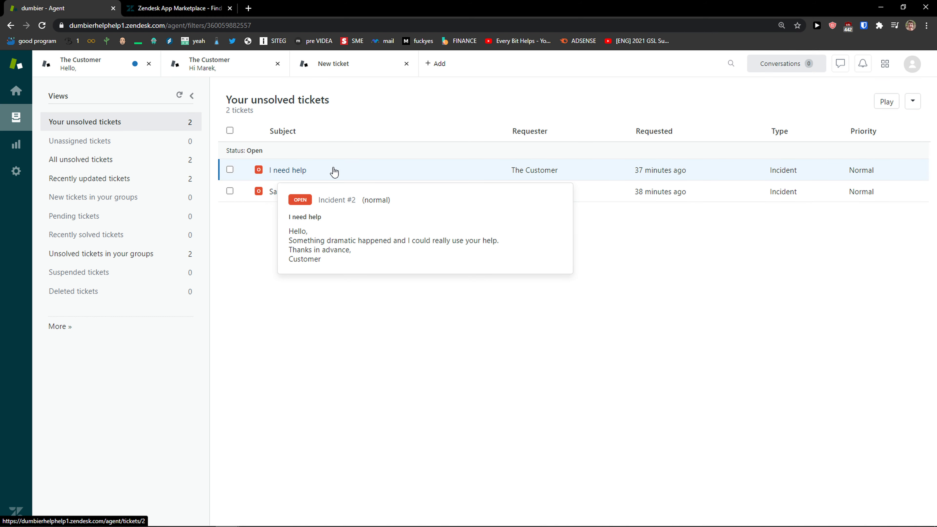
pyautogui.click(16, 171)
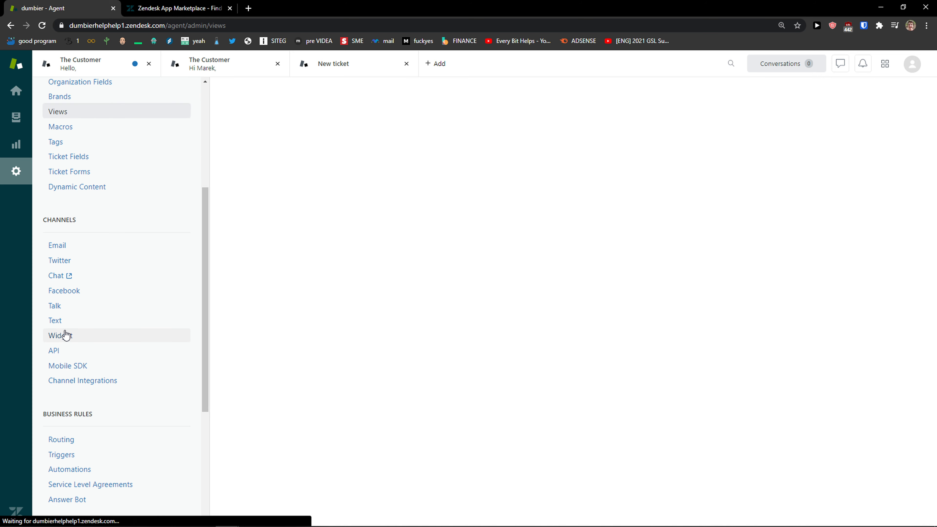
pyautogui.click(57, 111)
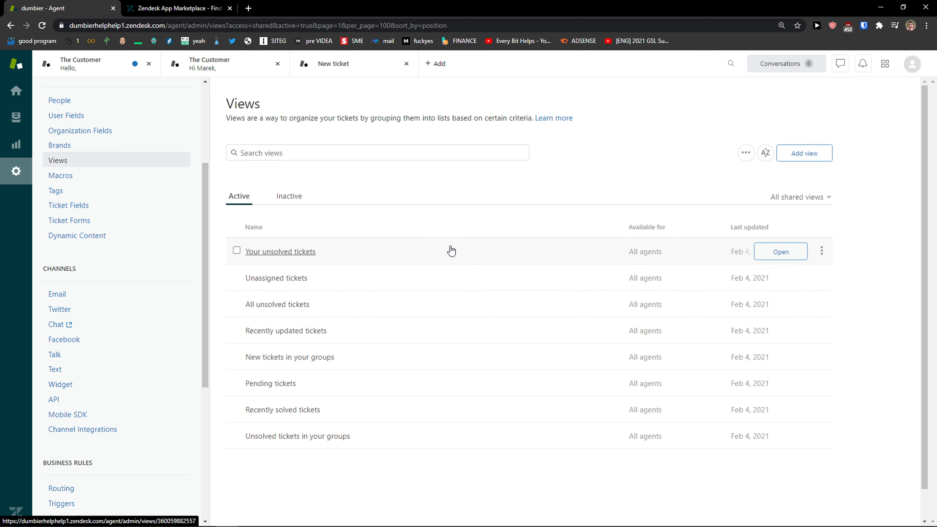
pyautogui.moveTo(20, 106)
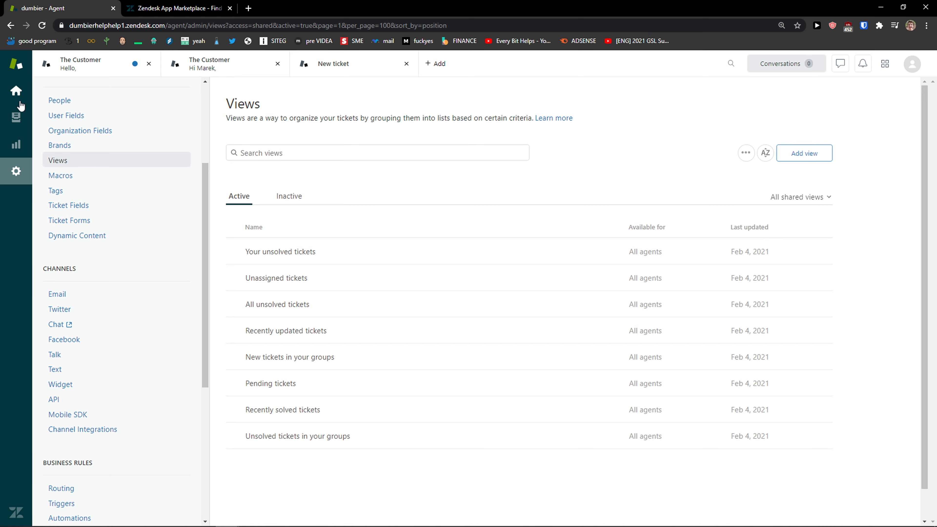
pyautogui.click(16, 115)
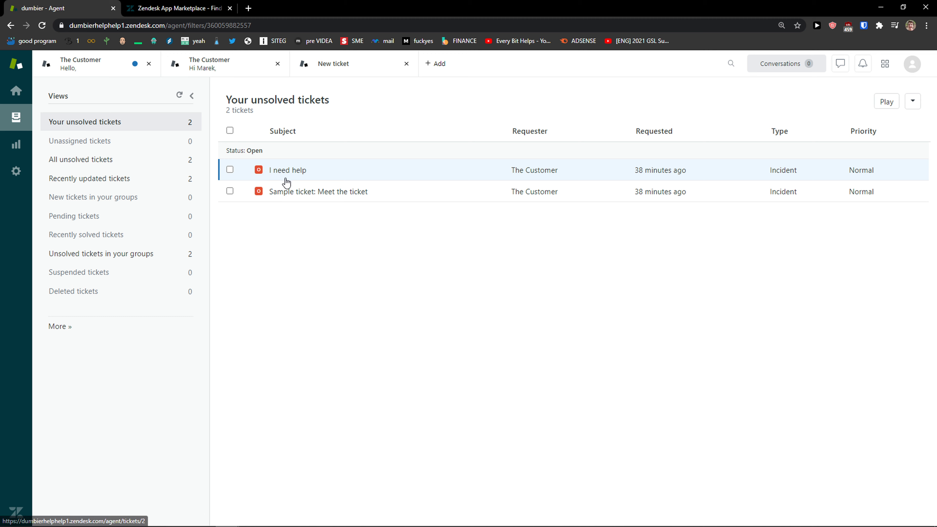
pyautogui.moveTo(316, 194)
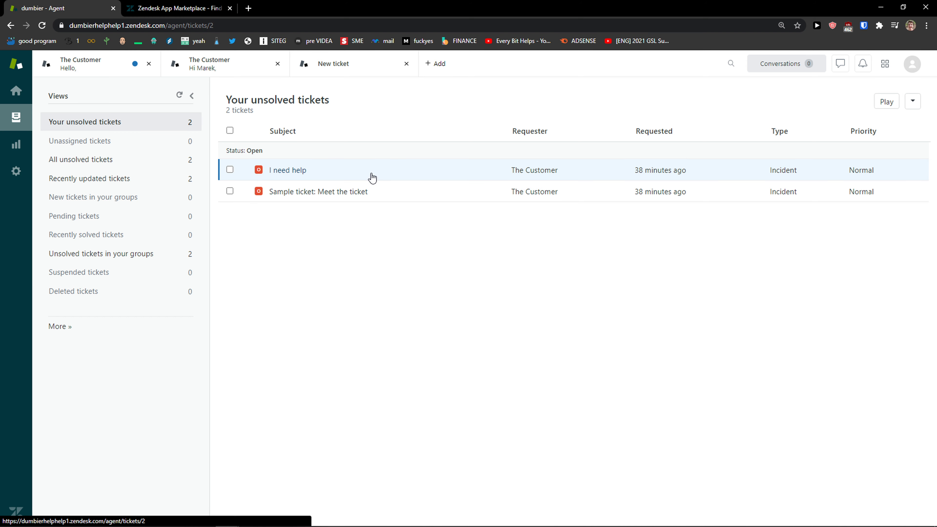
# View the I need help ticket's Example organization and its requester's user profile.
pyautogui.click(287, 170)
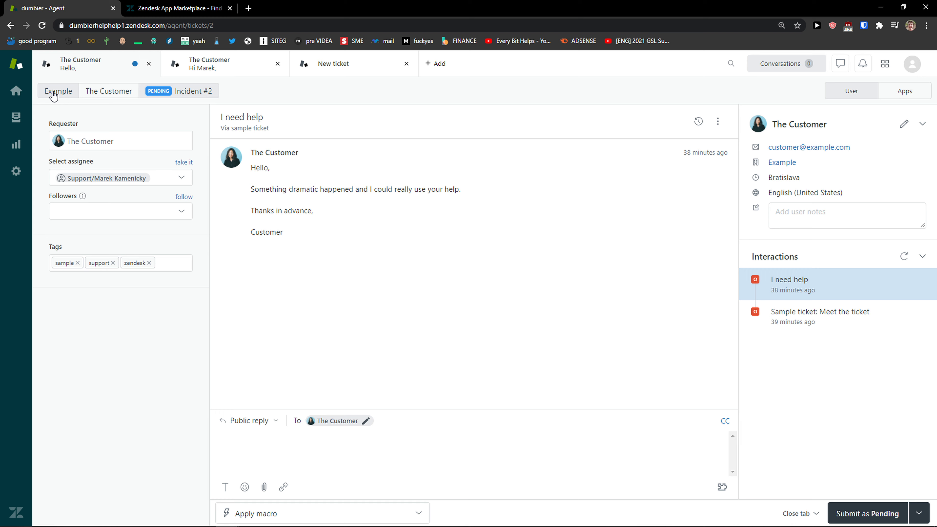
pyautogui.click(58, 91)
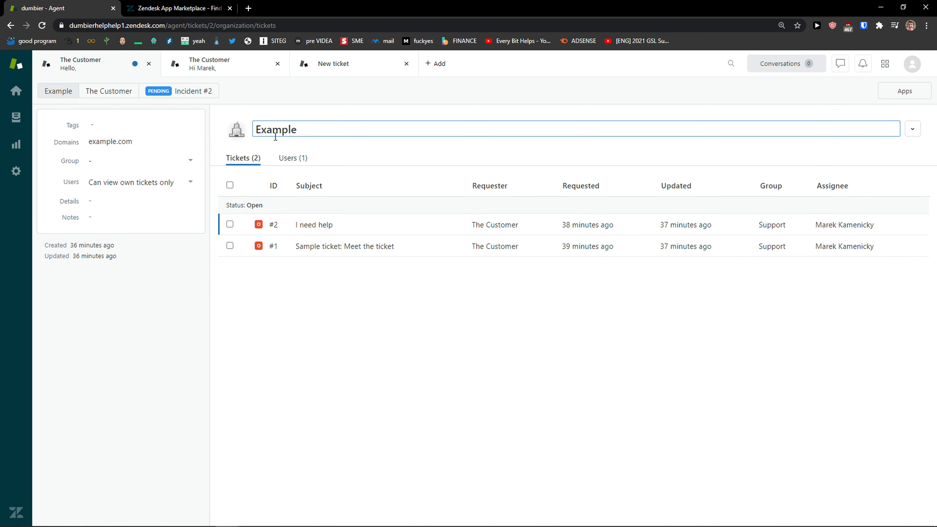
pyautogui.click(109, 91)
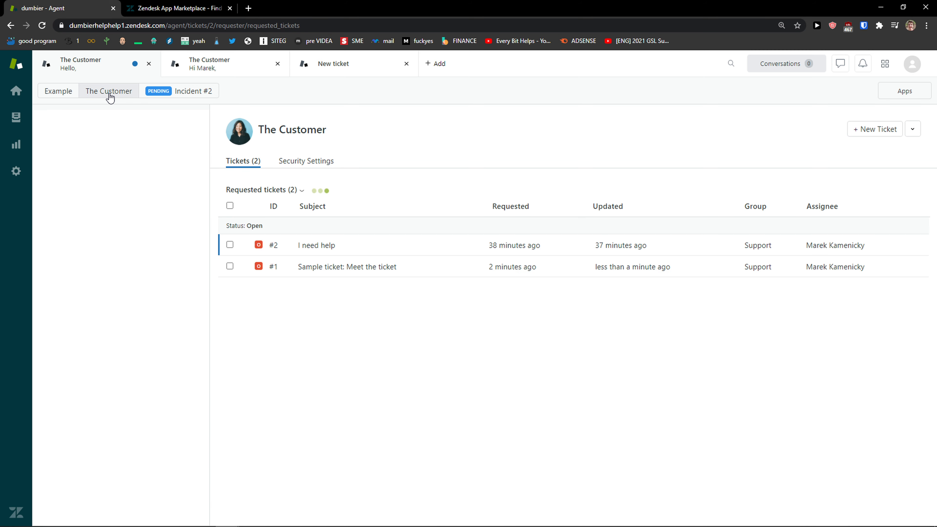
pyautogui.click(108, 91)
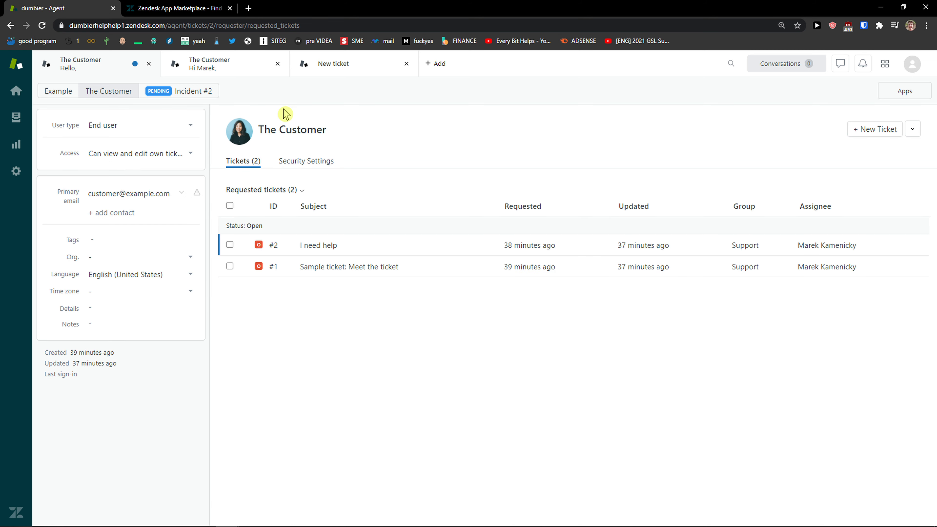
# Review the requester's access level options and keep the current level.
pyautogui.click(141, 125)
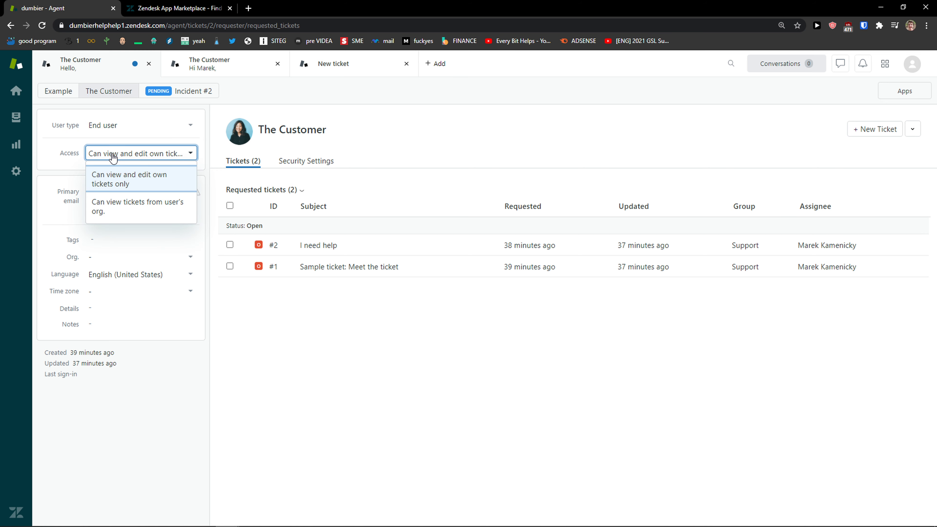
pyautogui.click(128, 179)
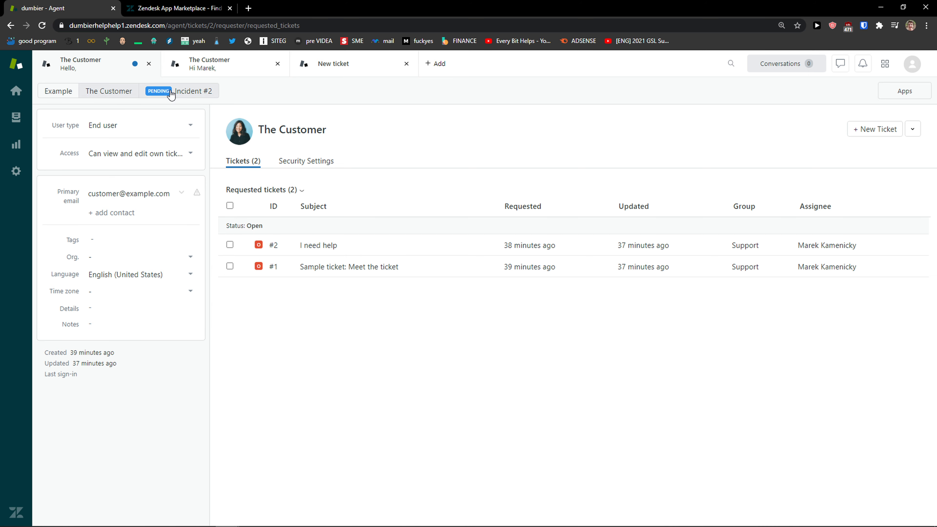
# Assign the I need help ticket to yourself in the Support group.
pyautogui.click(190, 90)
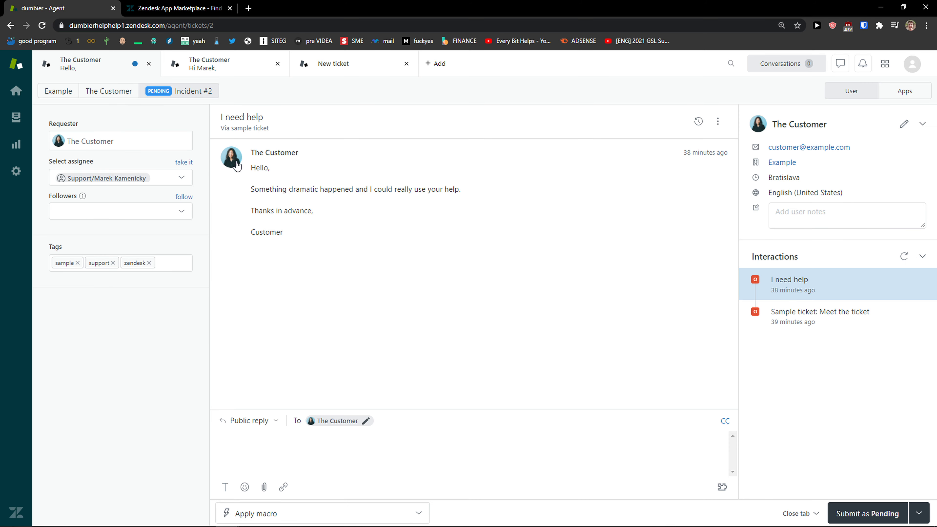
pyautogui.moveTo(277, 148)
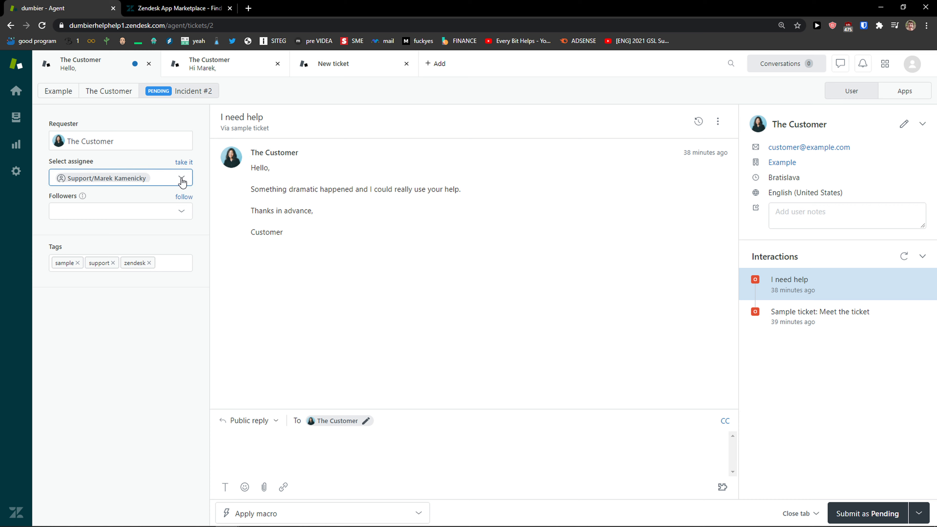
pyautogui.click(120, 178)
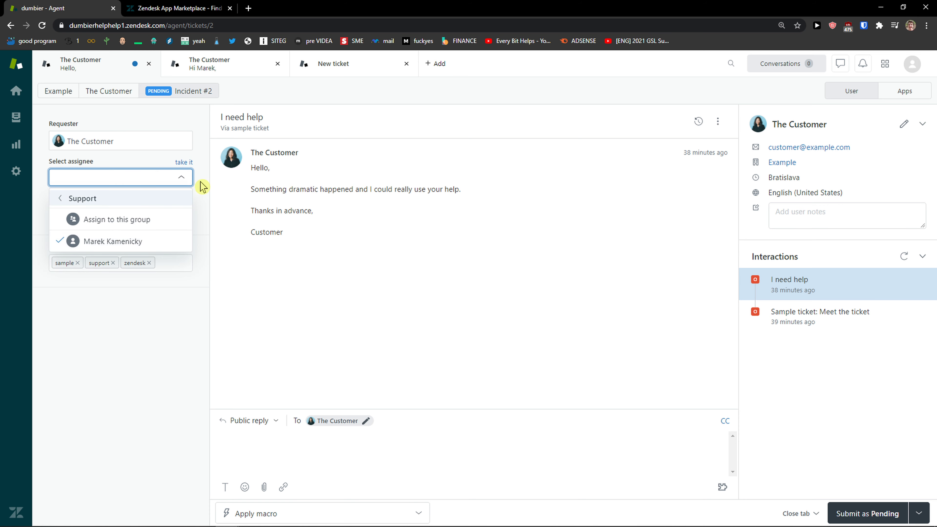
pyautogui.click(115, 241)
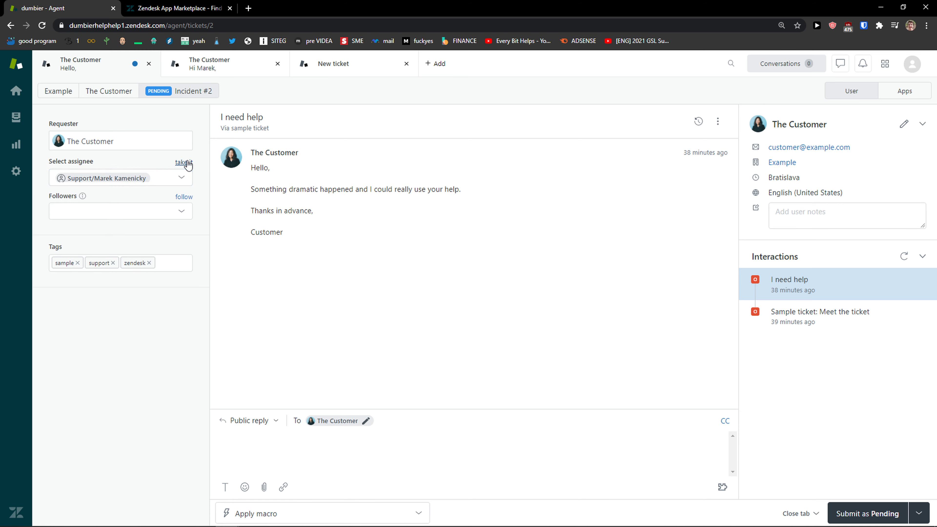
pyautogui.click(120, 211)
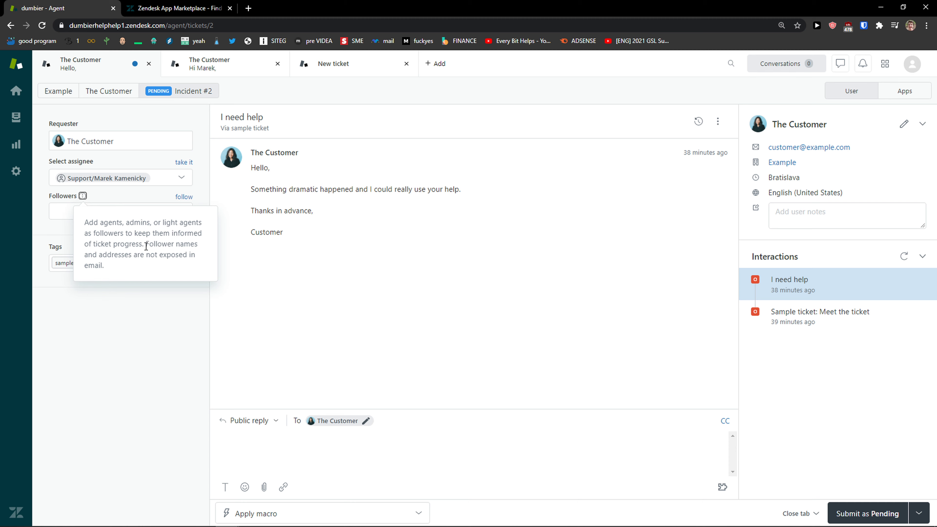
pyautogui.moveTo(83, 199)
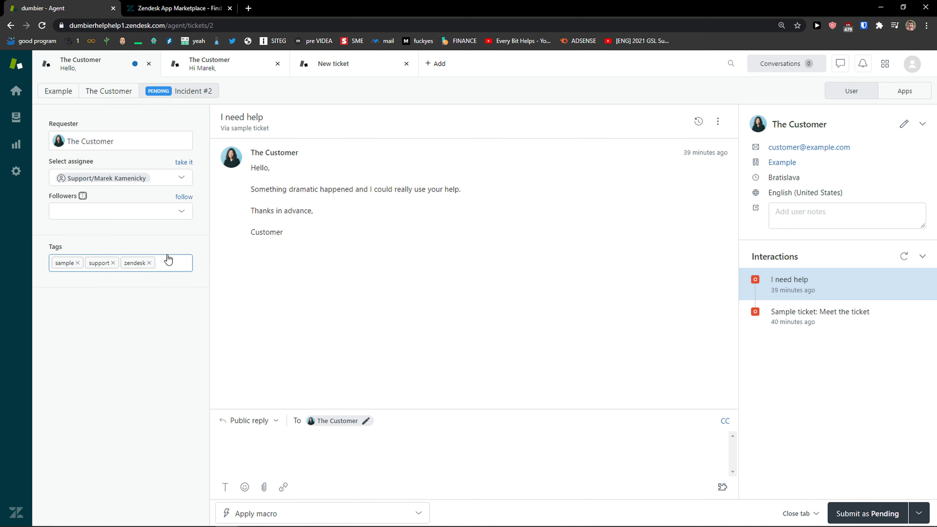
# Glance at the tag field and the ticket's extra actions list without changing anything.
pyautogui.click(167, 268)
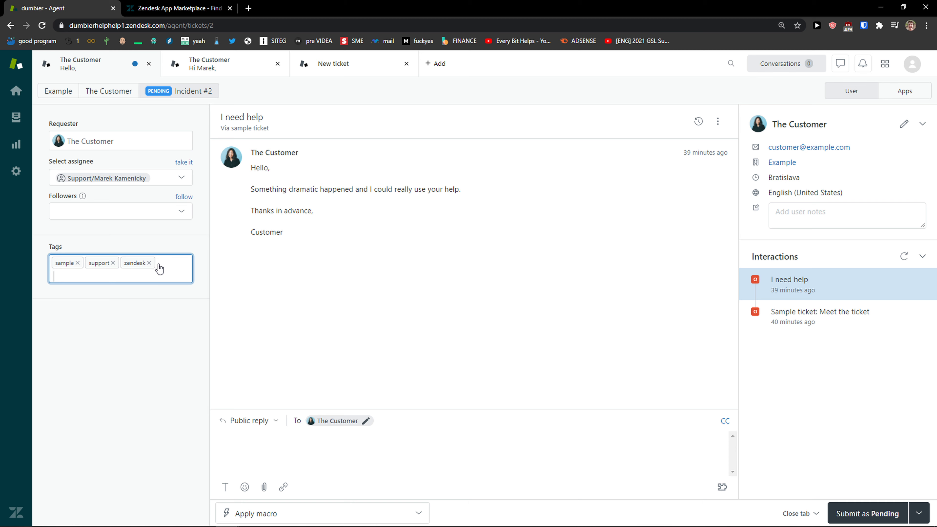
pyautogui.moveTo(159, 290)
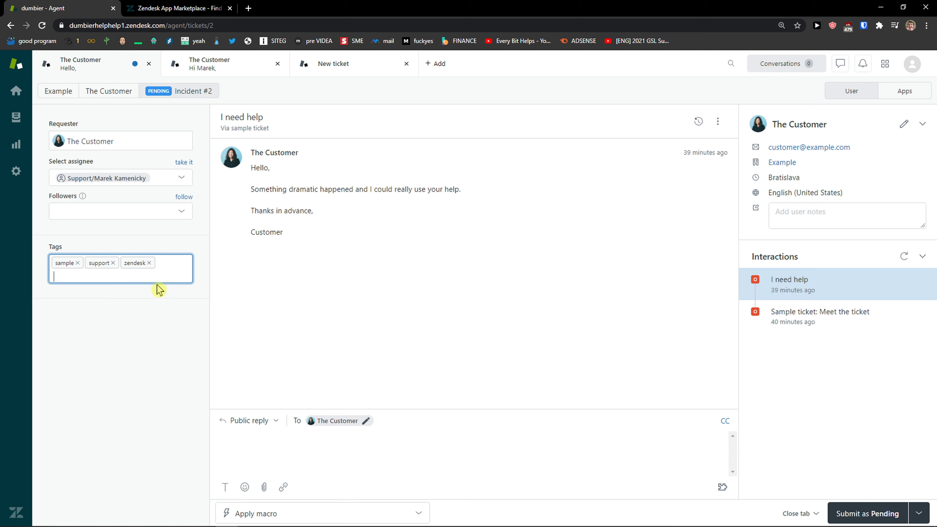
pyautogui.moveTo(424, 250)
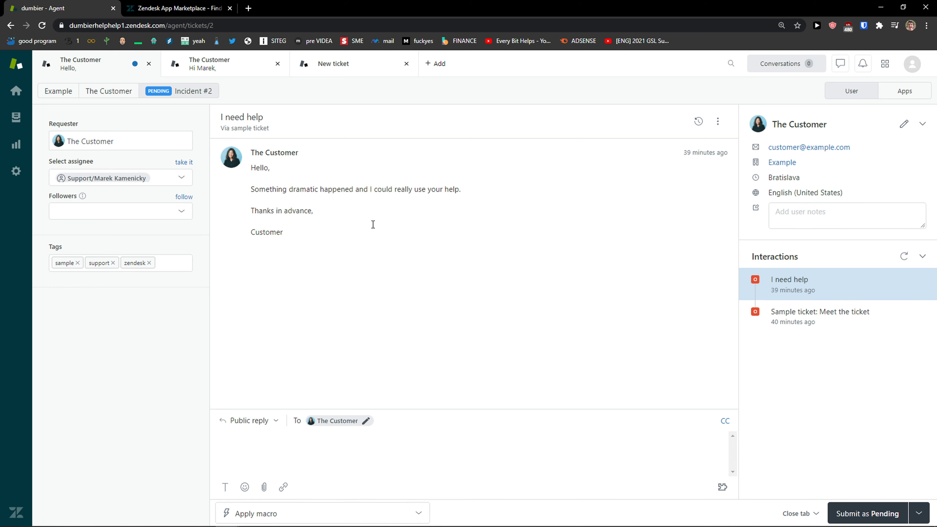
pyautogui.click(718, 121)
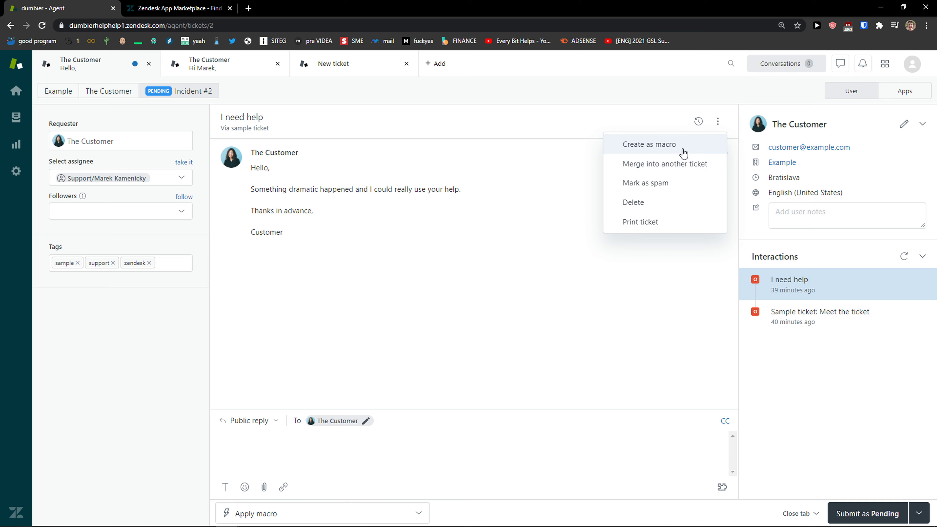
pyautogui.moveTo(650, 163)
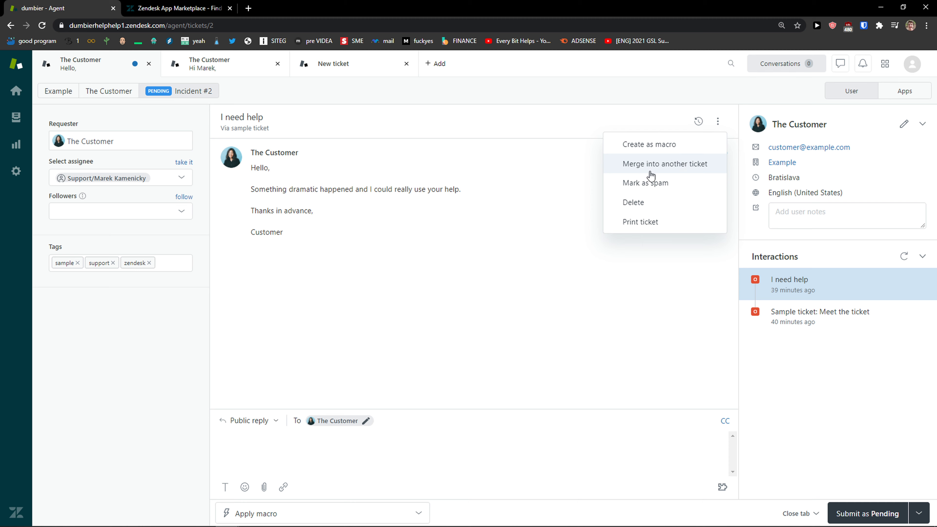
pyautogui.moveTo(650, 212)
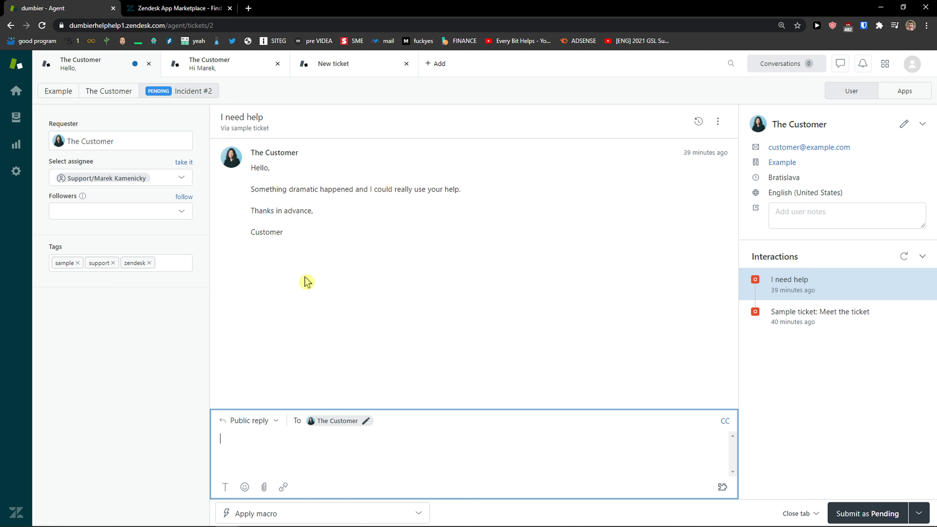
# Draft the public reply 'No problemo' on the ticket.
pyautogui.write('No problemorino amigos!')
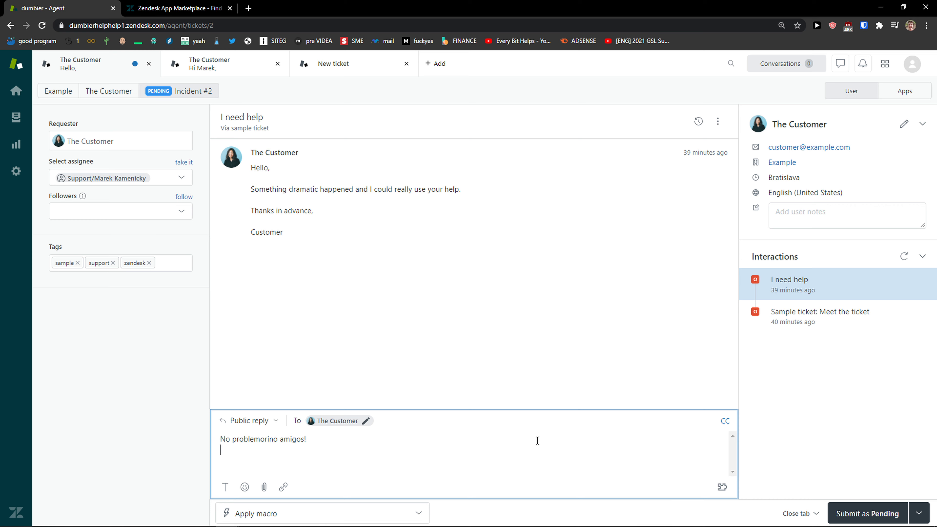
pyautogui.moveTo(449, 434)
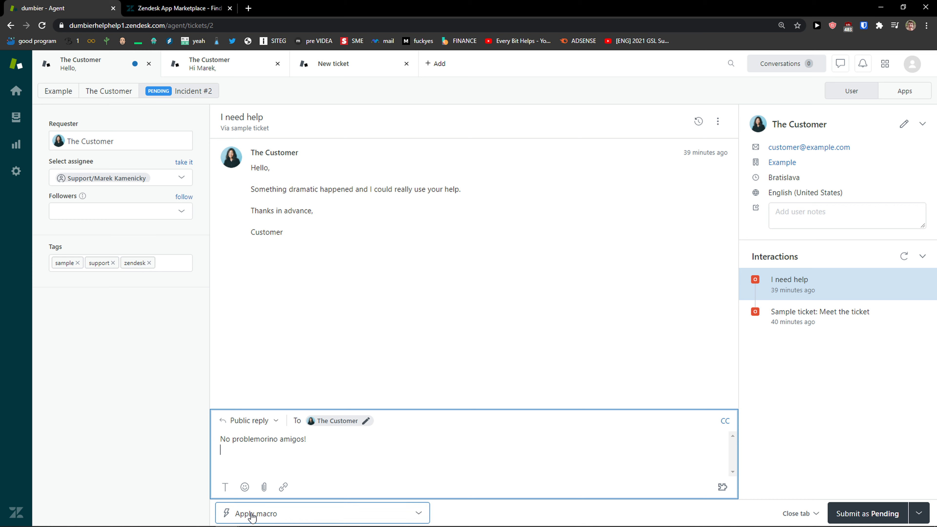
pyautogui.click(321, 513)
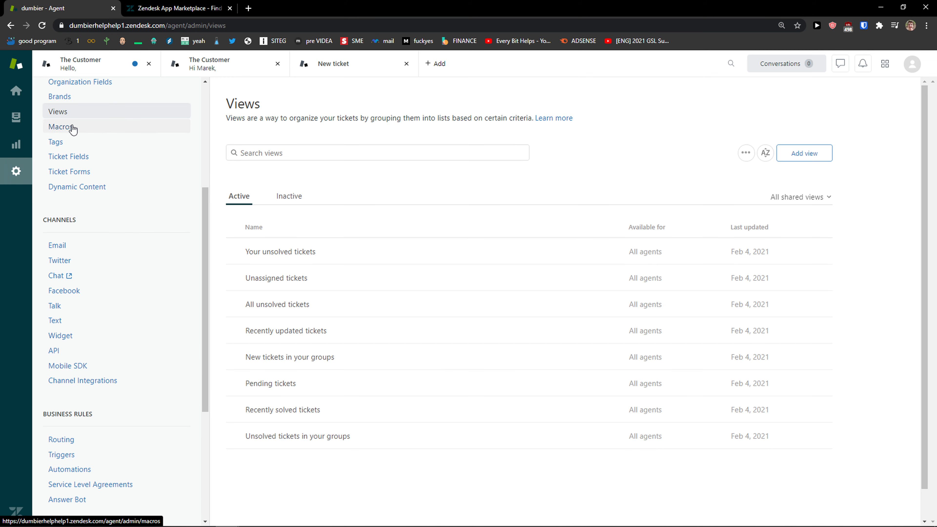
# Read the admin Macros list and its description, then return to Your unsolved tickets.
pyautogui.click(62, 126)
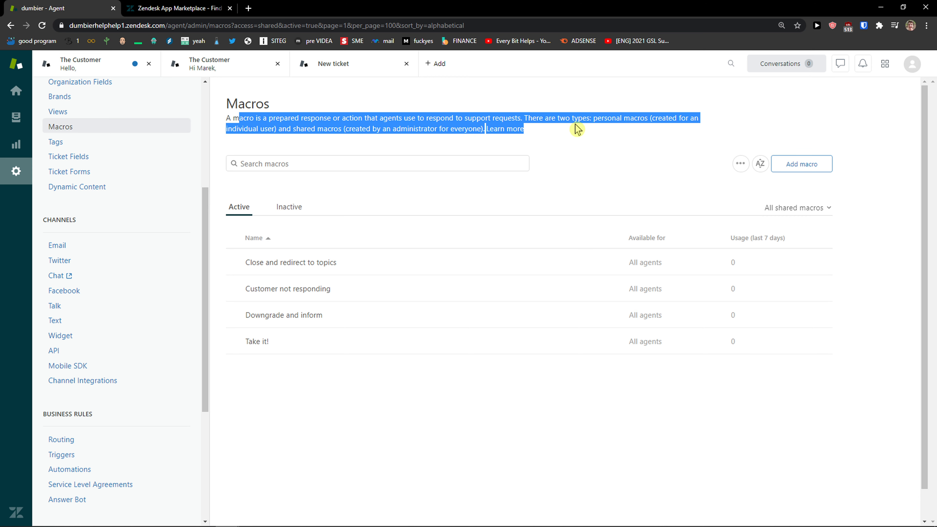
pyautogui.click(521, 118)
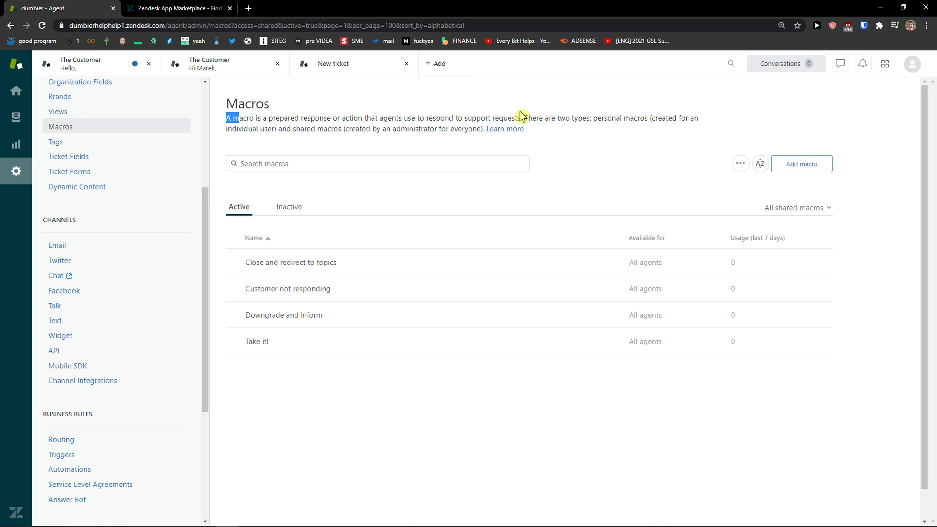
pyautogui.moveTo(234, 118); pyautogui.dragTo(349, 129)
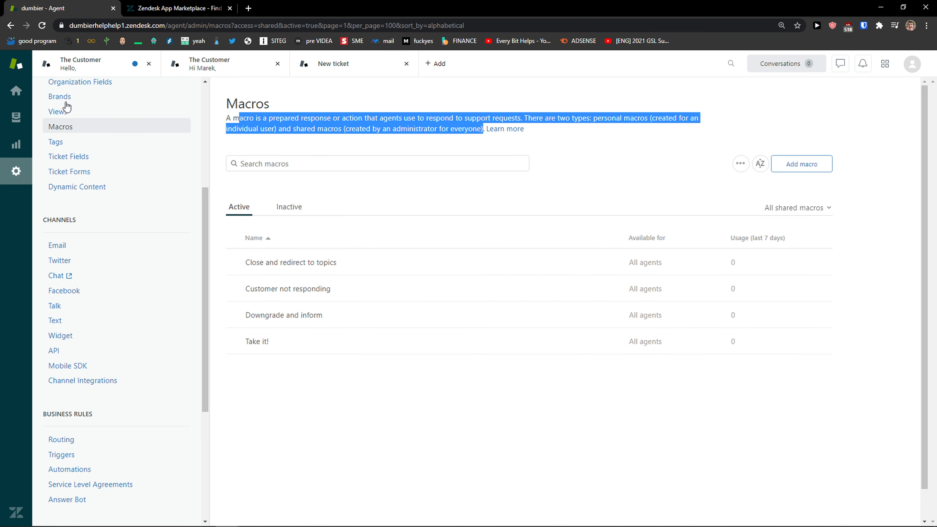
pyautogui.moveTo(16, 91)
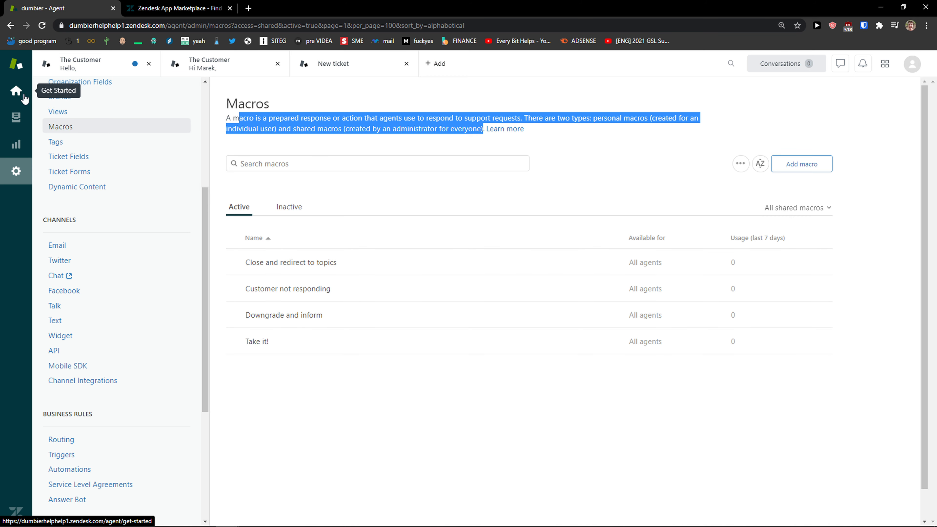
pyautogui.click(16, 113)
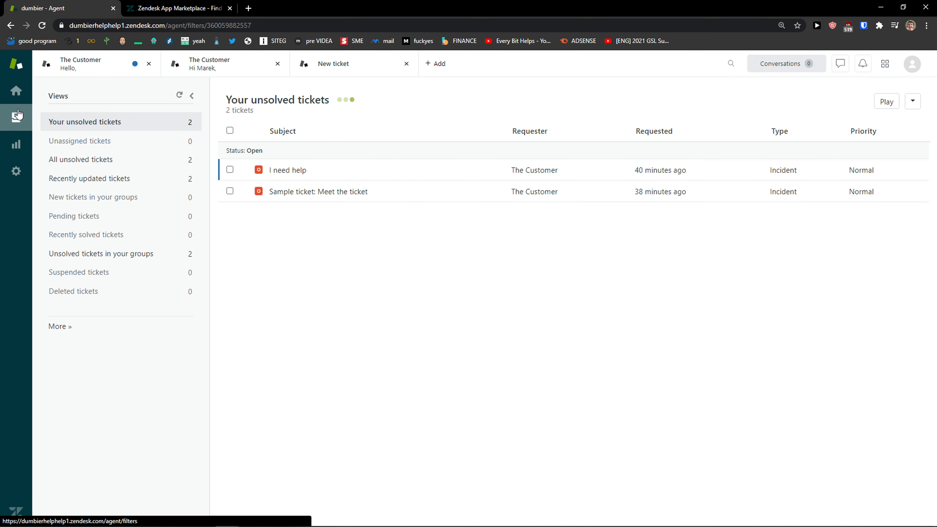
# Apply the Customer not responding macro to the I need help ticket reply.
pyautogui.click(287, 170)
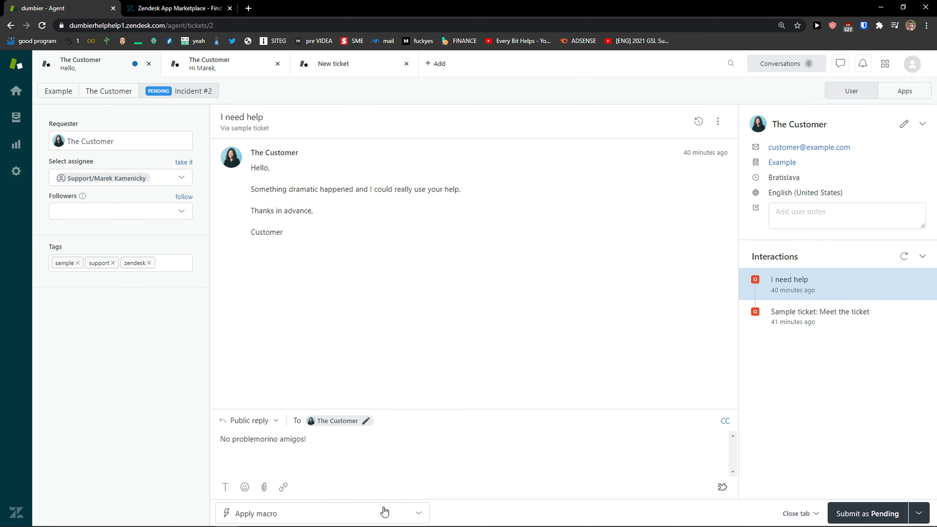
pyautogui.click(322, 513)
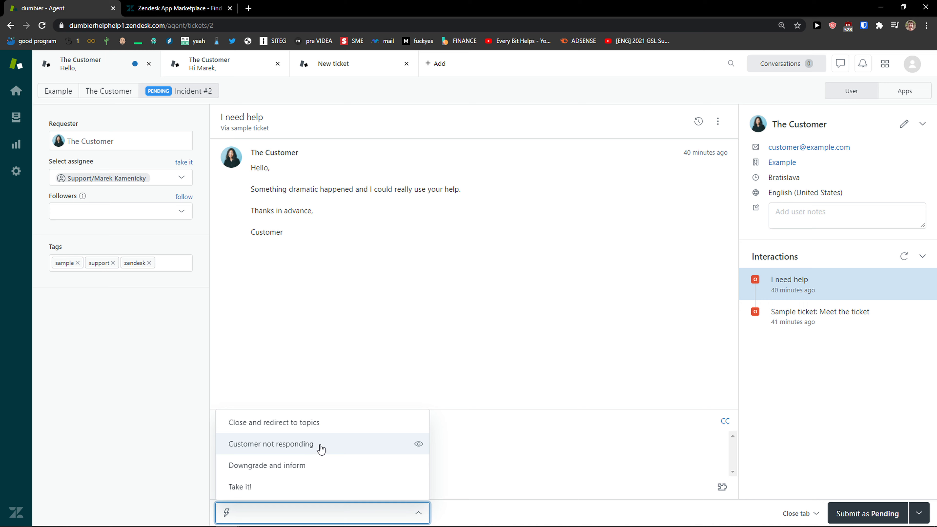
pyautogui.click(270, 444)
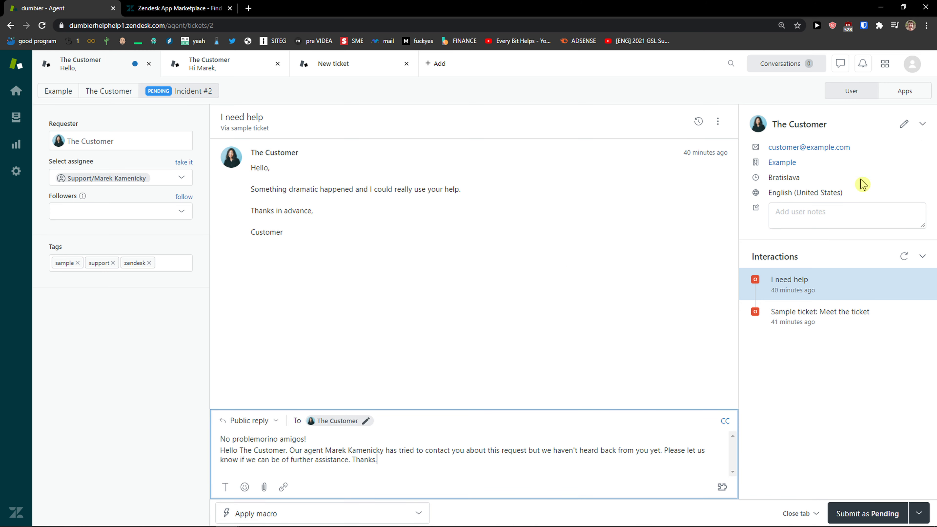
pyautogui.moveTo(732, 128)
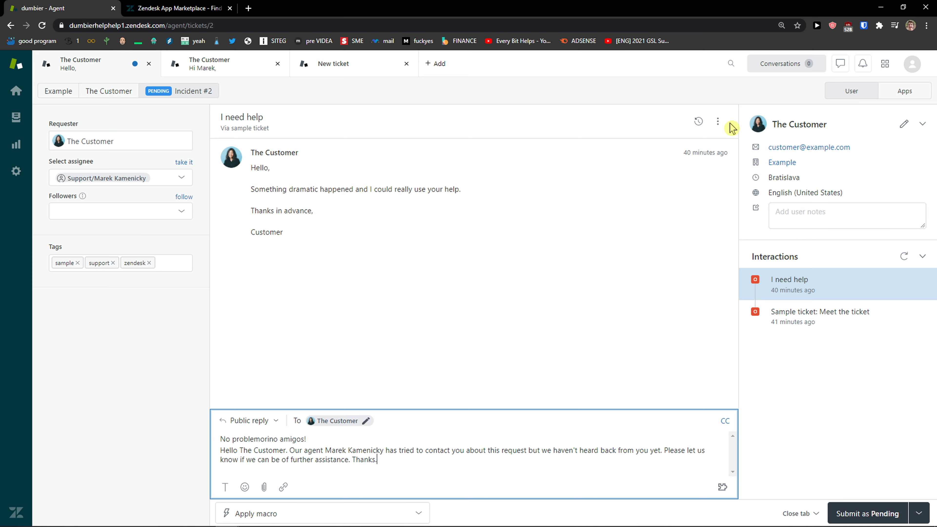
pyautogui.moveTo(820, 478)
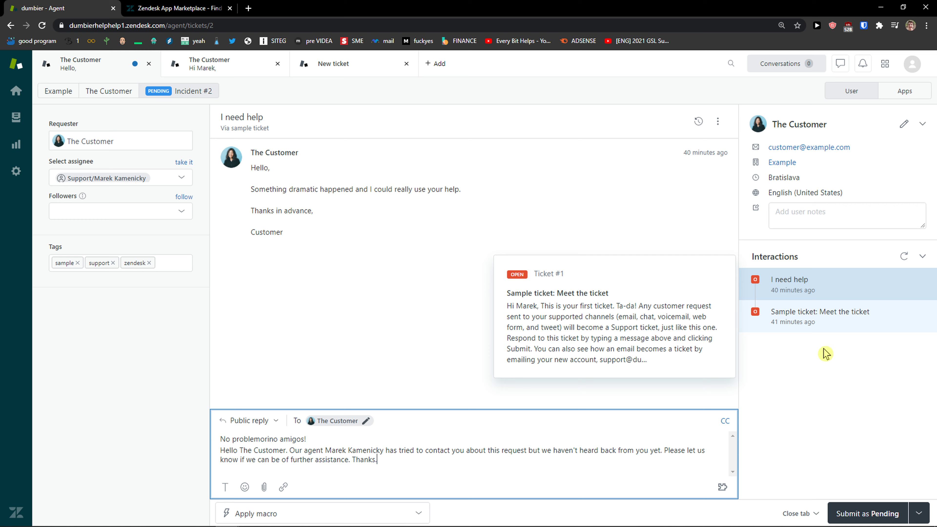
pyautogui.click(797, 514)
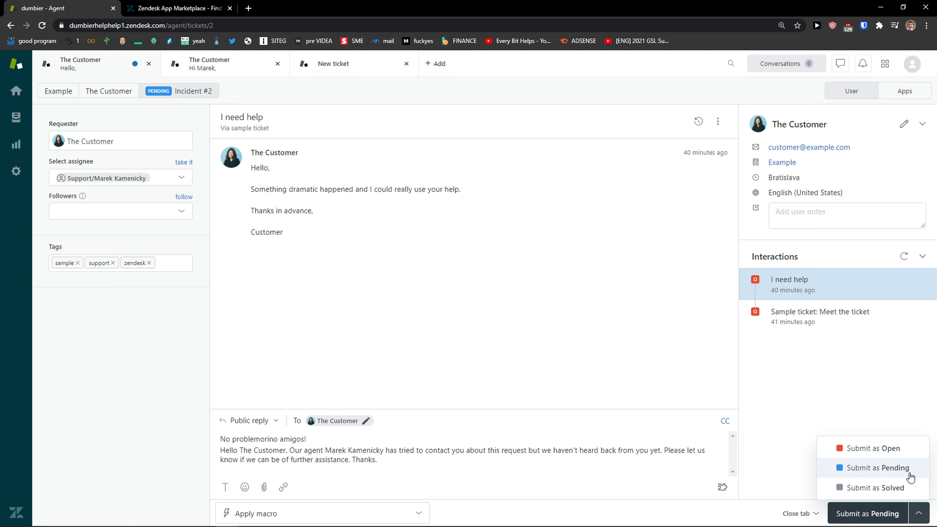
pyautogui.moveTo(877, 488)
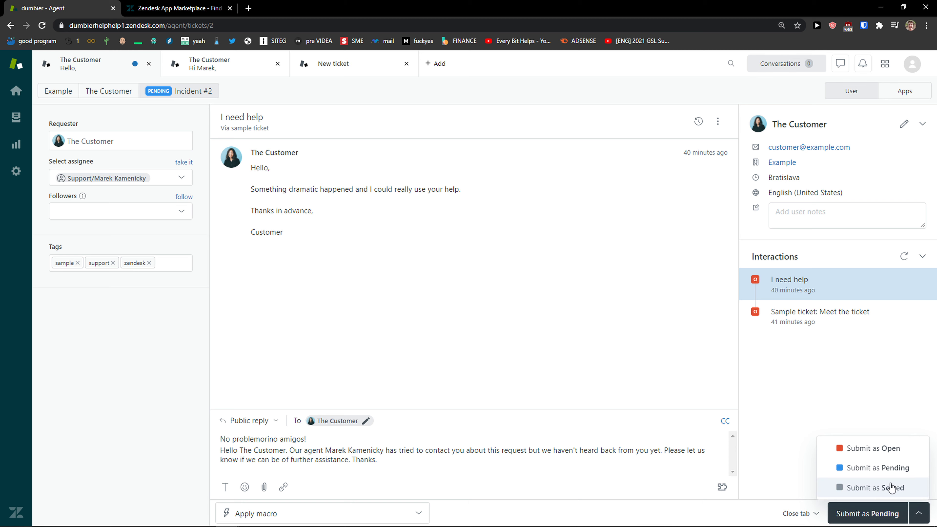
# Submit the reply with the ticket status set to Solved.
pyautogui.click(249, 420)
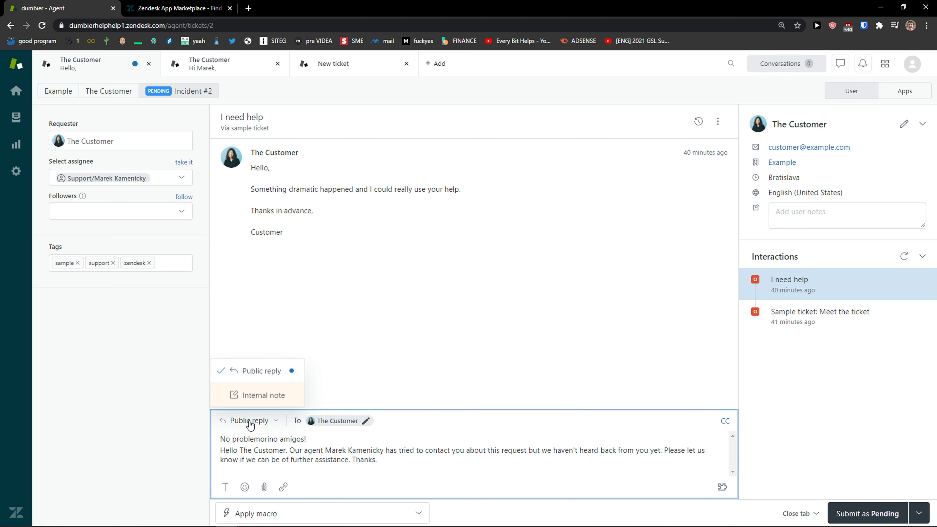
pyautogui.click(248, 420)
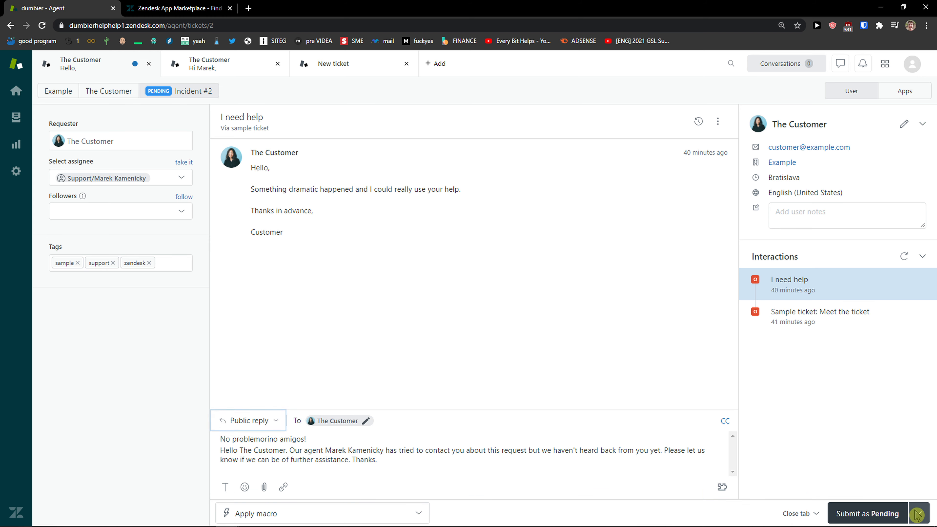
pyautogui.click(867, 513)
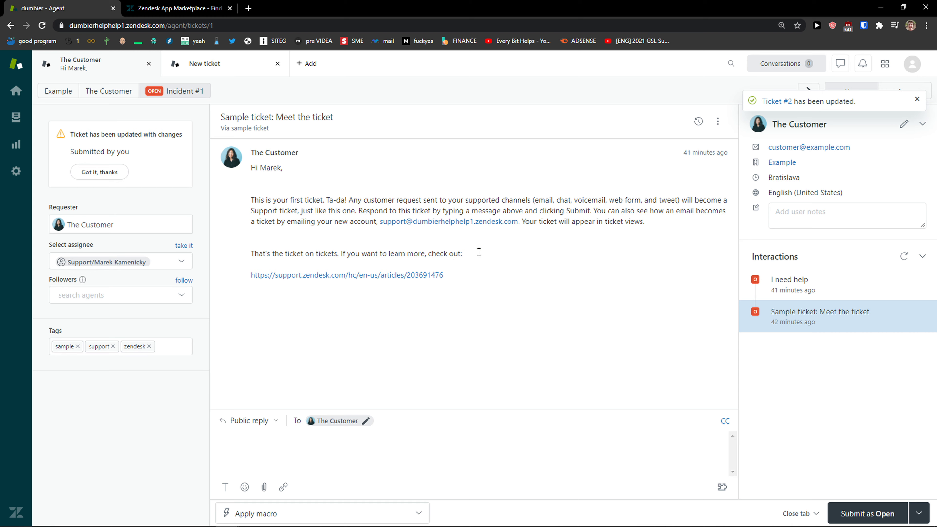
pyautogui.moveTo(91, 108)
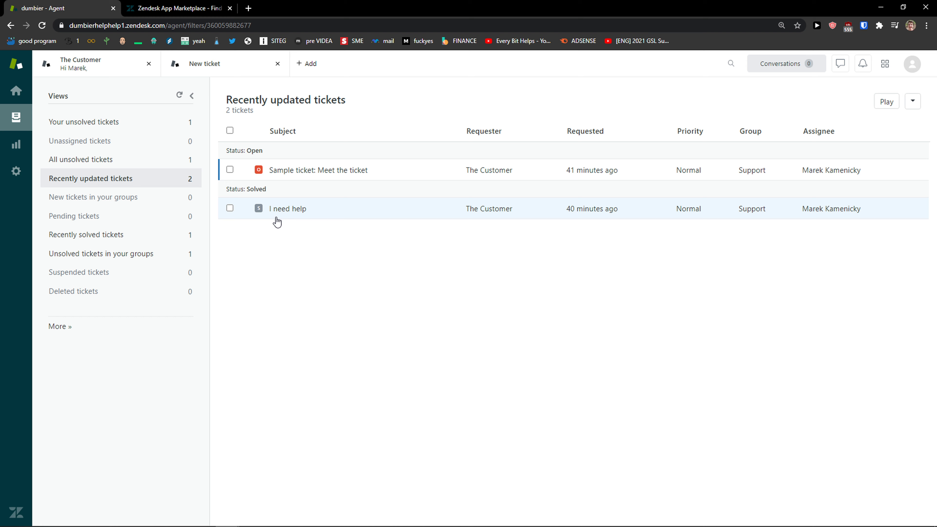
# Check Recently solved and Your unsolved tickets, then open Sample ticket: Meet the ticket.
pyautogui.click(87, 235)
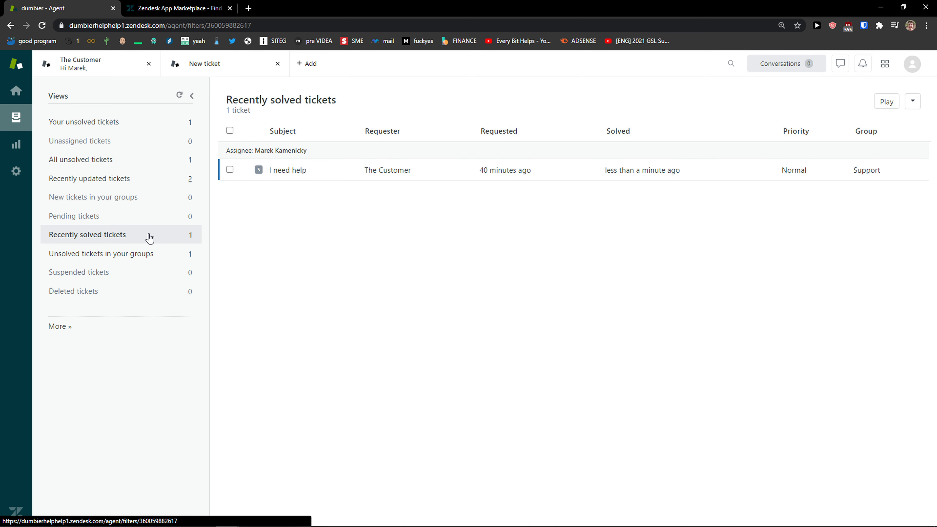
pyautogui.moveTo(258, 173)
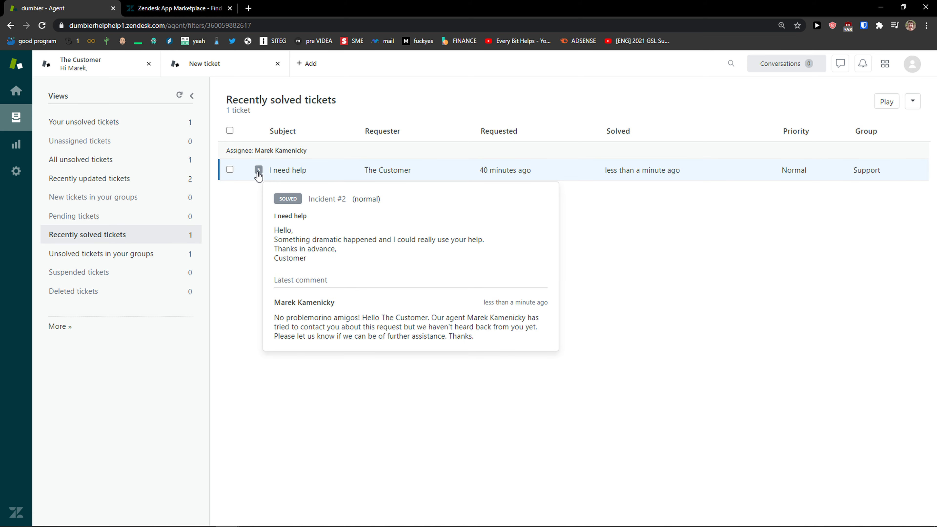
pyautogui.click(83, 122)
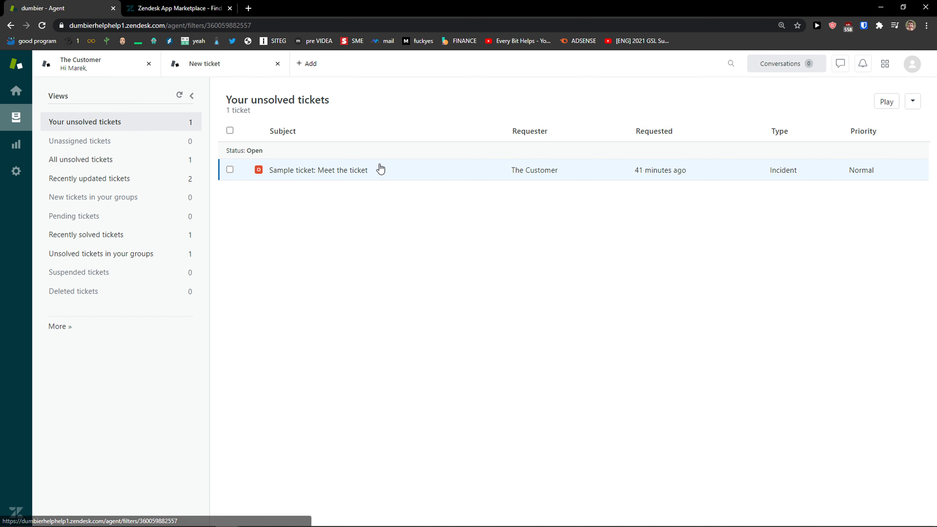
pyautogui.click(318, 170)
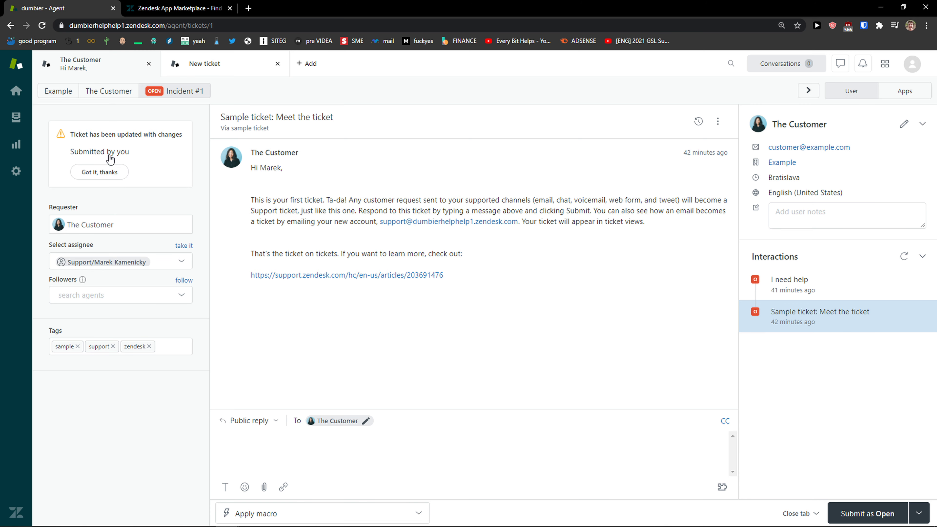
pyautogui.moveTo(636, 330)
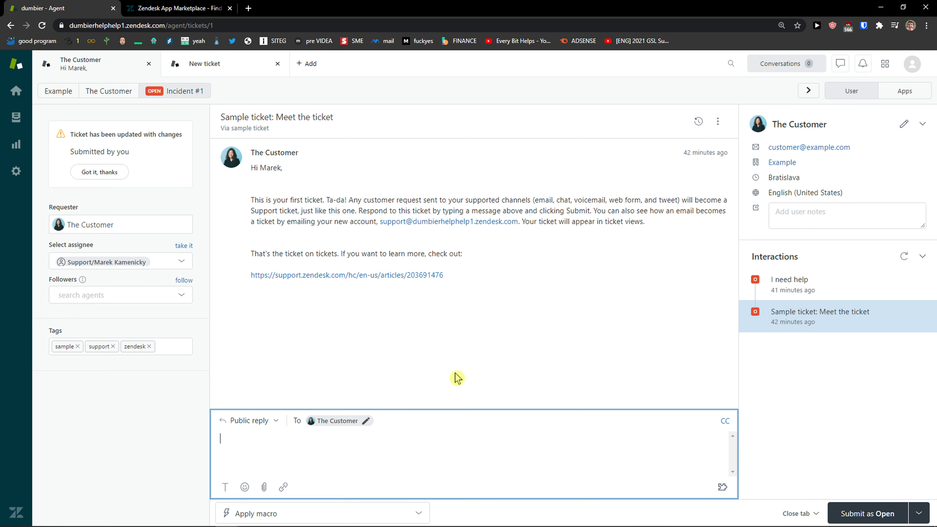
# Draft a 'Yes' reply and browse the ticket's suggested apps.
pyautogui.write('Yes')
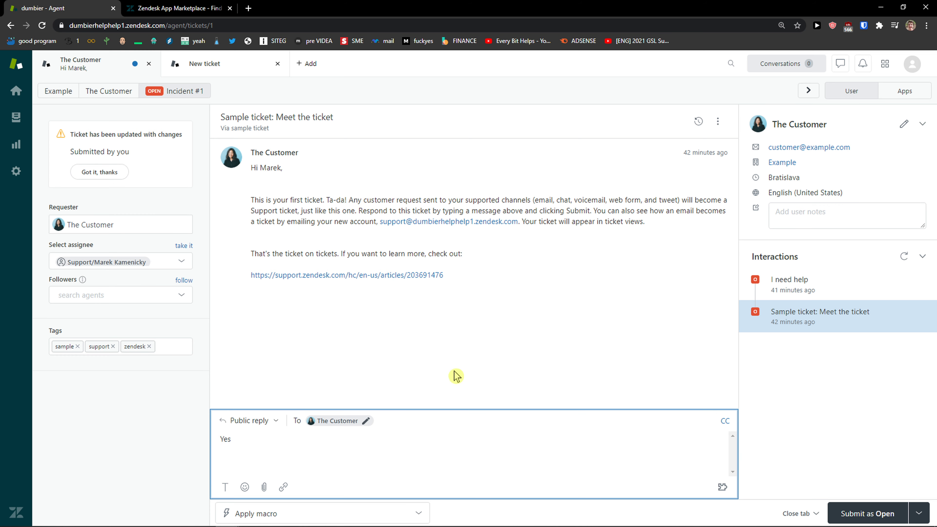
pyautogui.moveTo(254, 421)
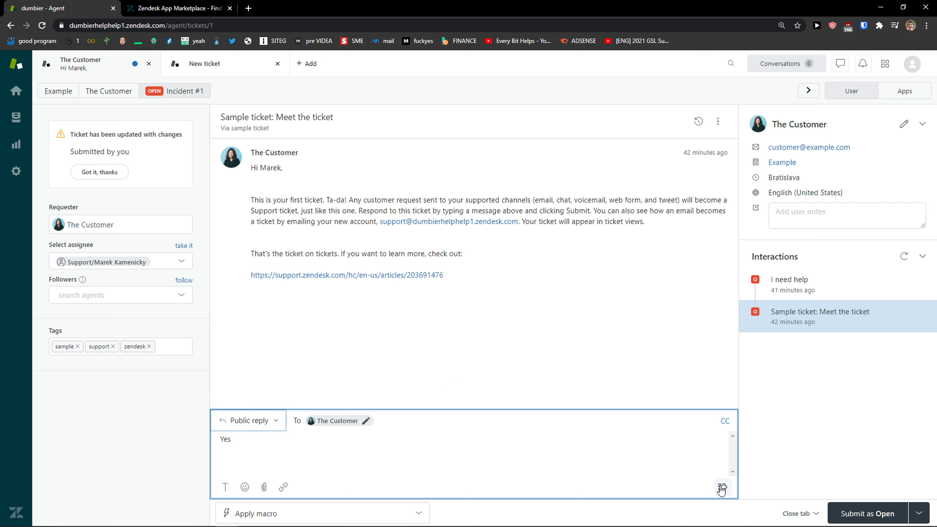
pyautogui.moveTo(838, 389)
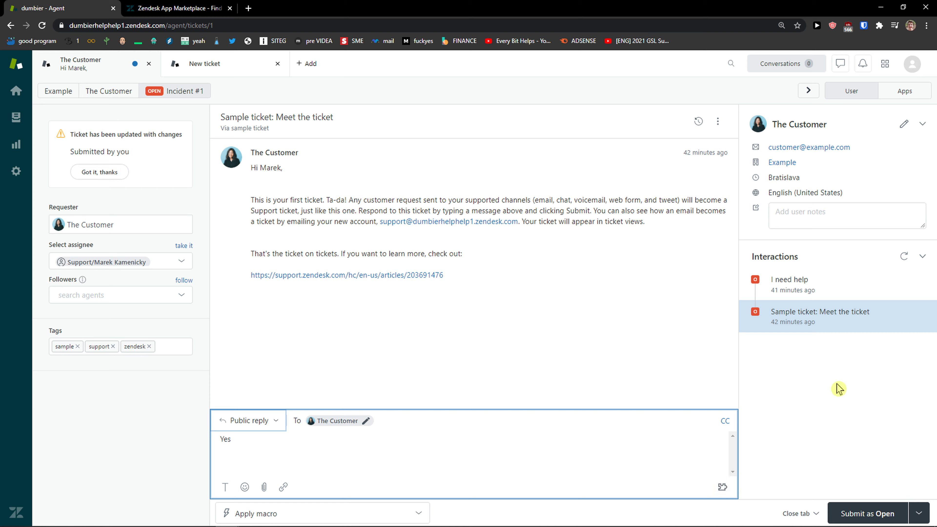
pyautogui.click(904, 90)
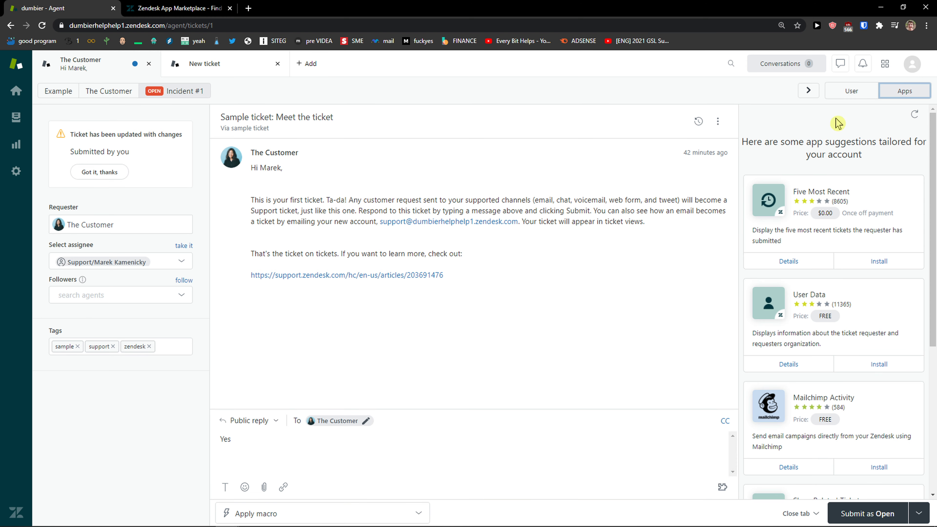
pyautogui.scroll(-3)
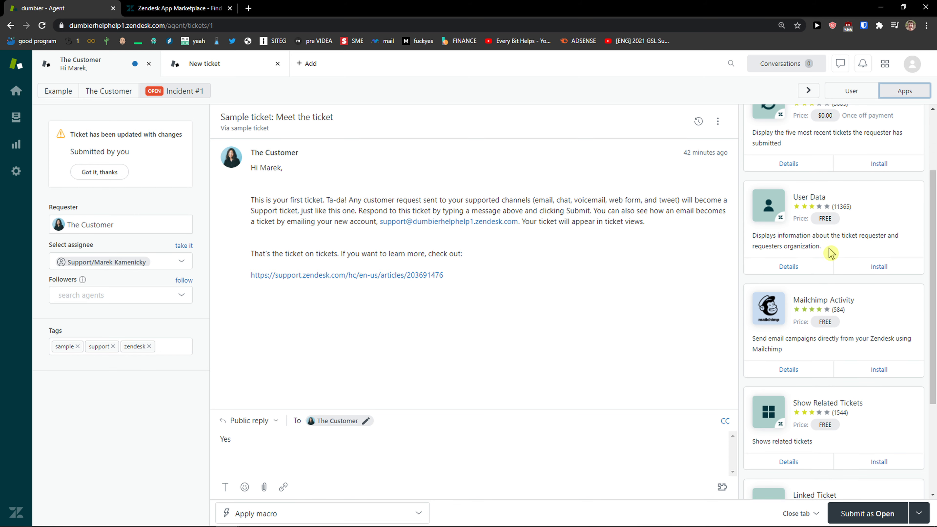
pyautogui.scroll(-3)
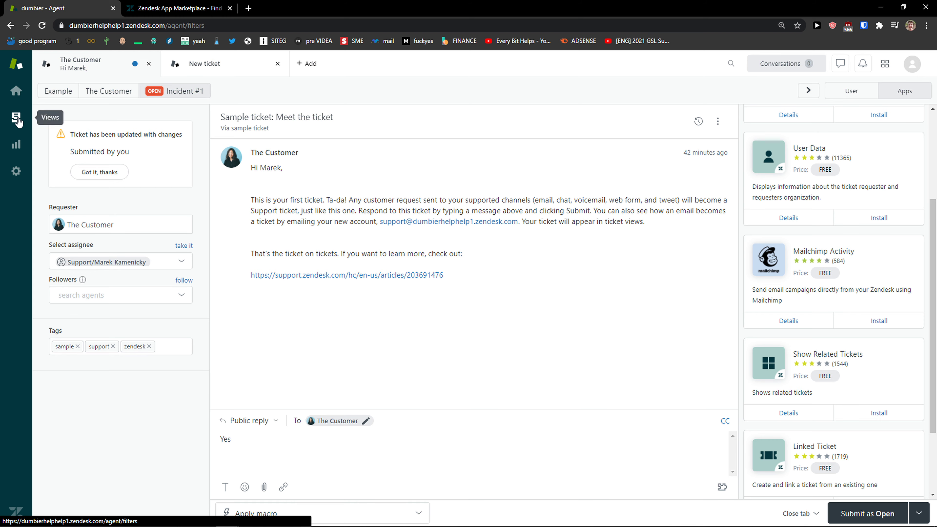
# Go from Reporting to Zendesk Explore and activate Explore for the account.
pyautogui.click(16, 117)
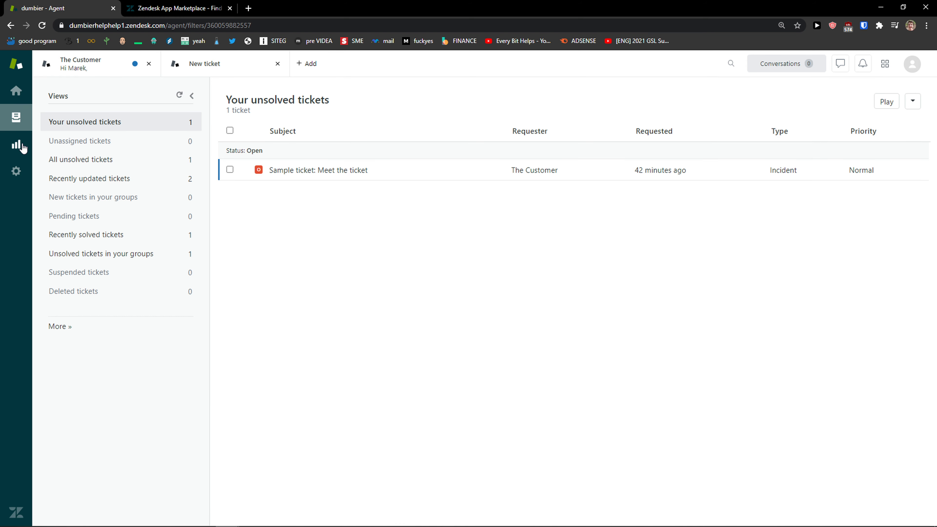
pyautogui.click(16, 144)
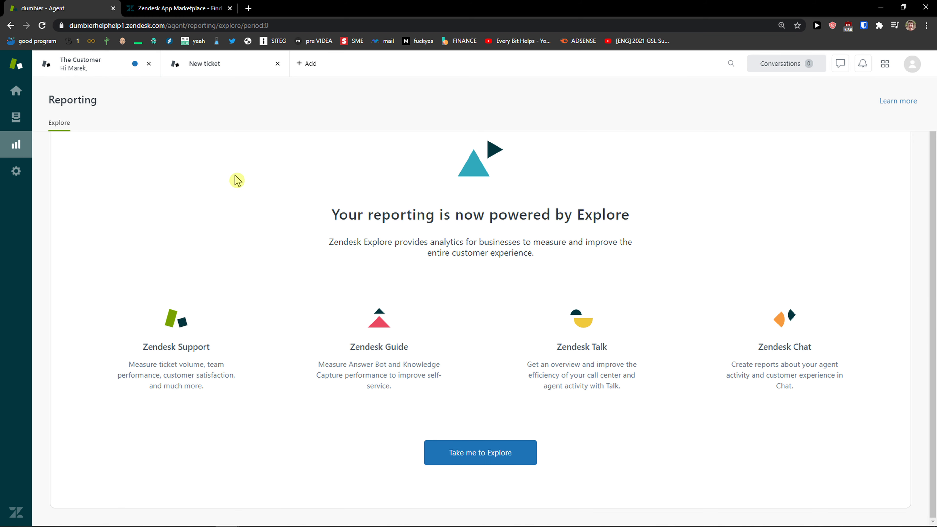
pyautogui.click(479, 453)
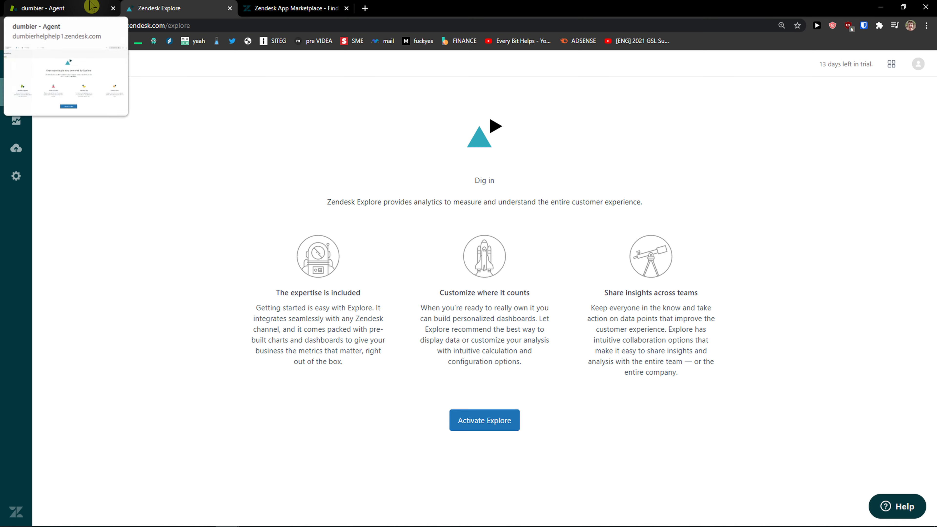
pyautogui.click(484, 420)
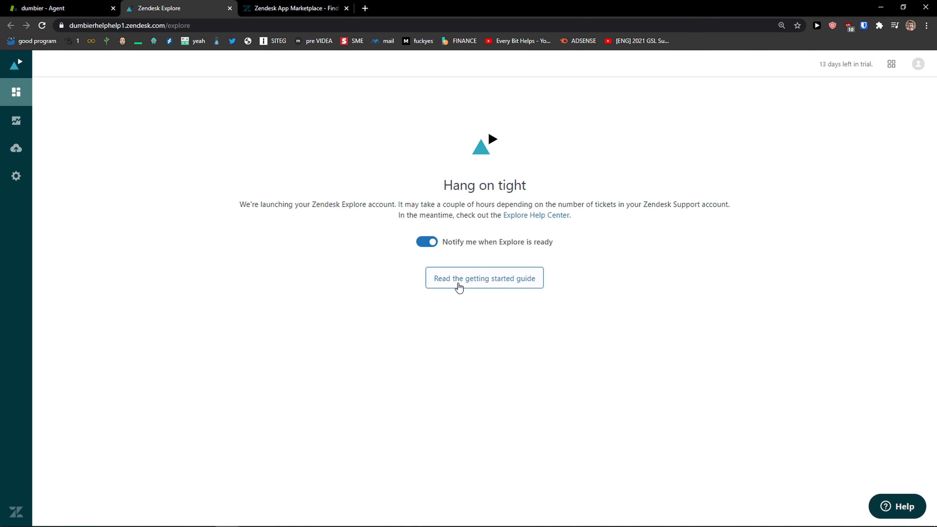
pyautogui.moveTo(432, 246)
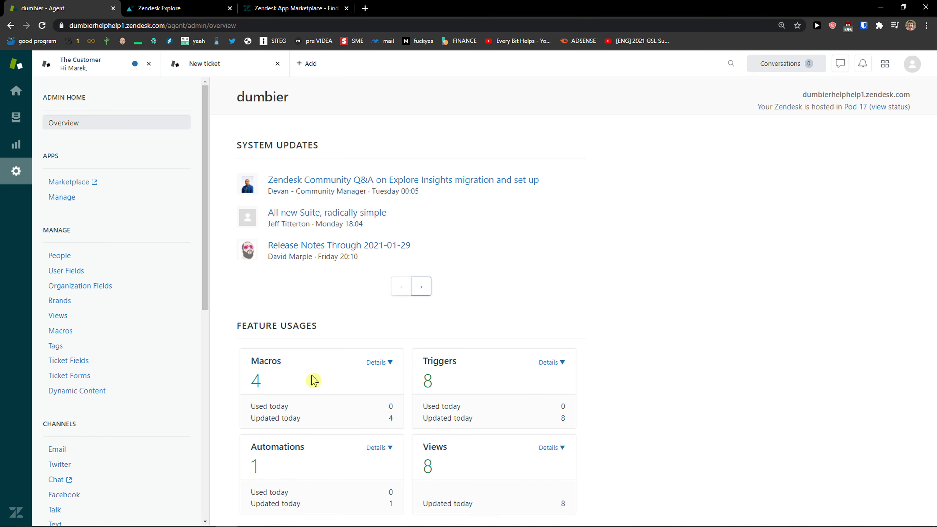
pyautogui.moveTo(93, 182)
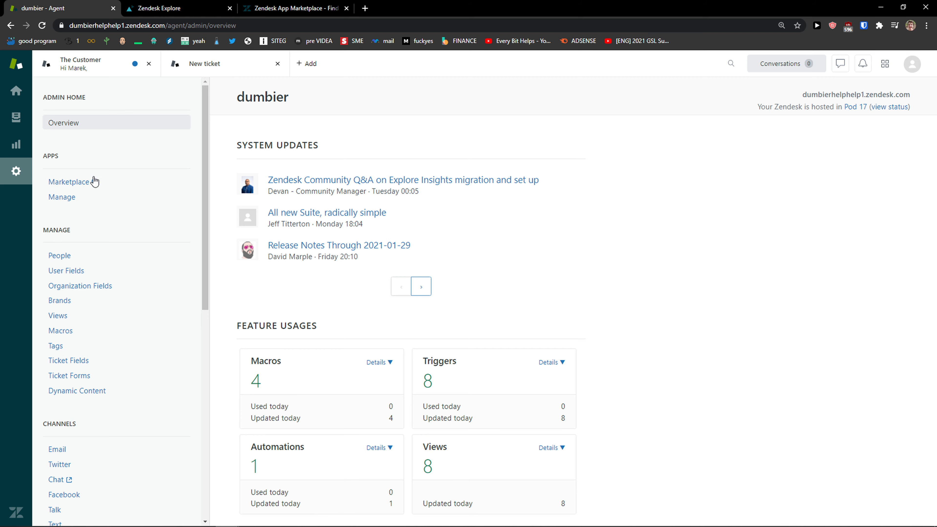
# Browse the People, User fields and Organization fields admin pages, cancelling a new field.
pyautogui.click(59, 255)
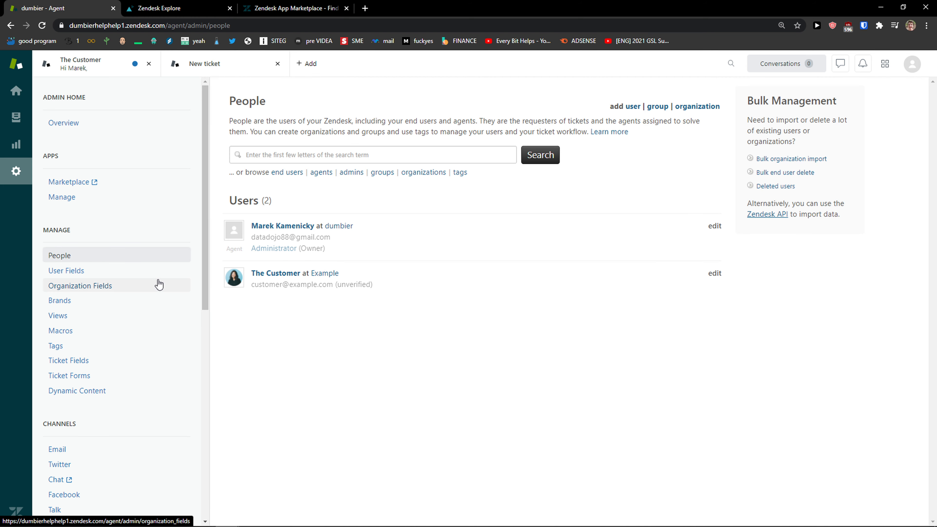
pyautogui.scroll(-3)
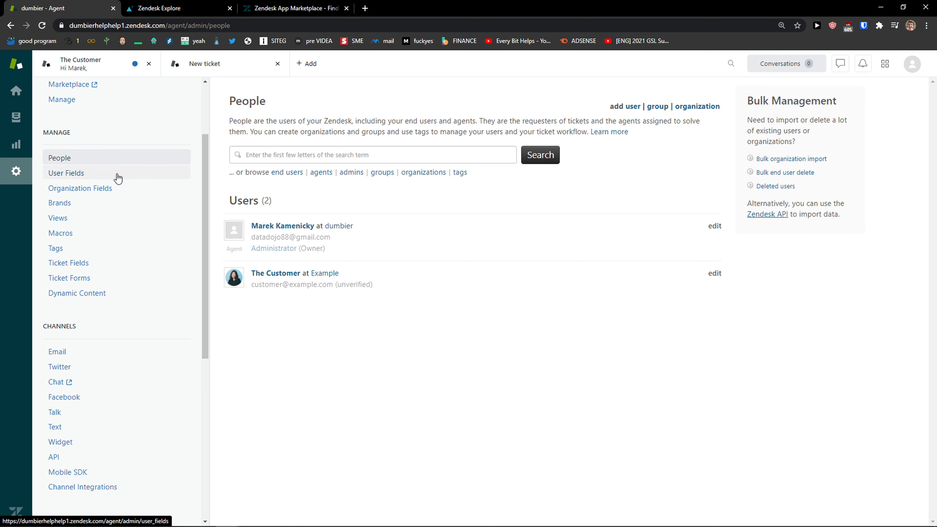
pyautogui.click(66, 173)
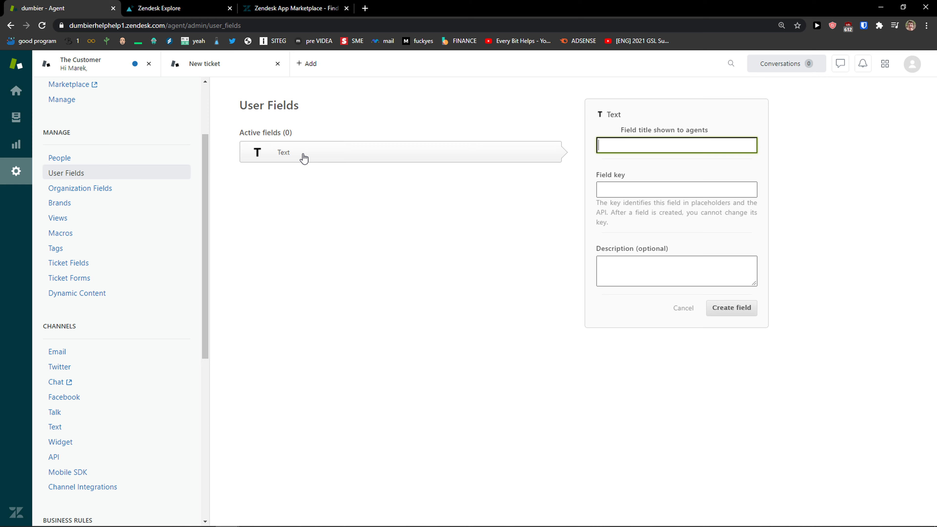
pyautogui.click(682, 308)
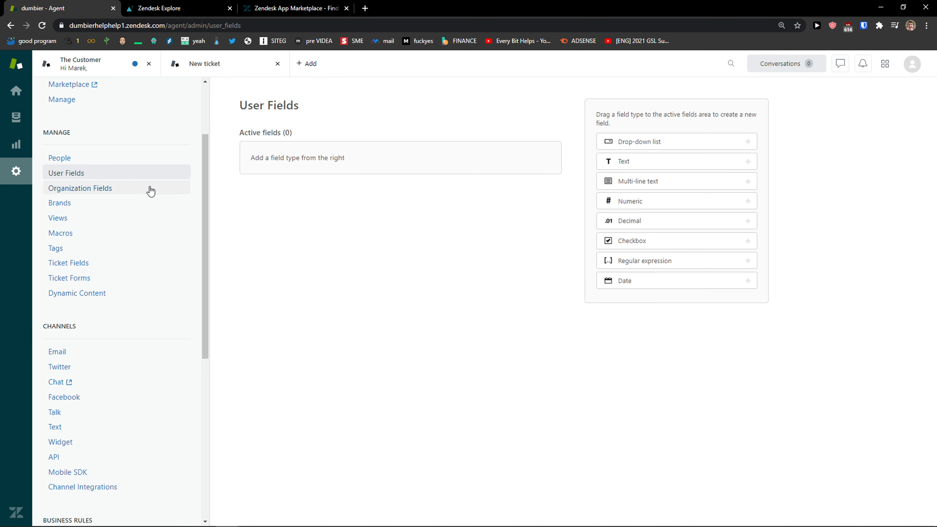
pyautogui.click(80, 188)
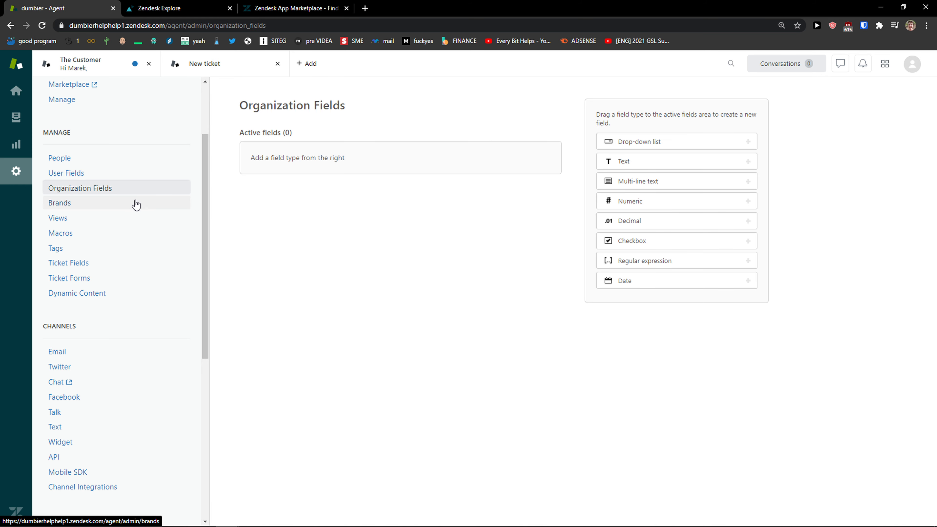
# Read the Multibrand description under Brands, then move to the Views settings.
pyautogui.click(59, 203)
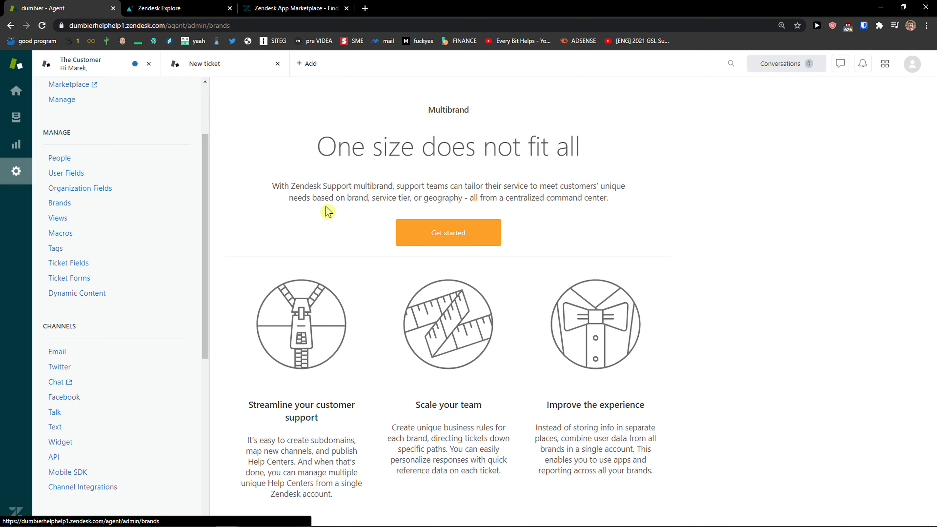
pyautogui.moveTo(271, 186); pyautogui.dragTo(501, 198)
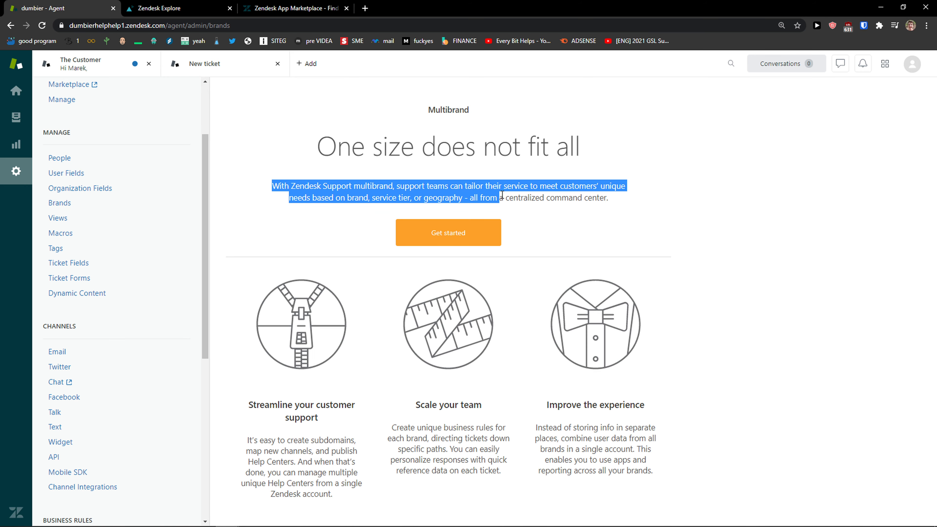
pyautogui.moveTo(501, 195); pyautogui.dragTo(607, 197)
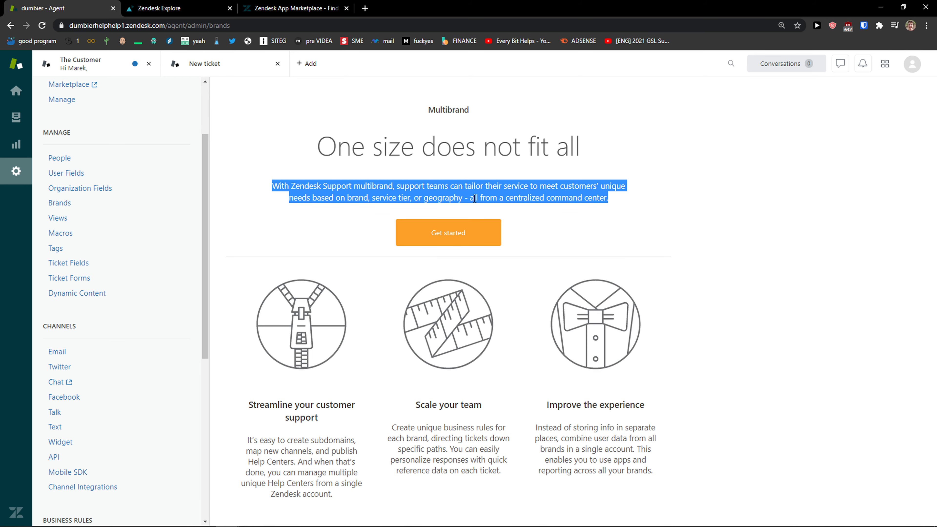
pyautogui.click(58, 218)
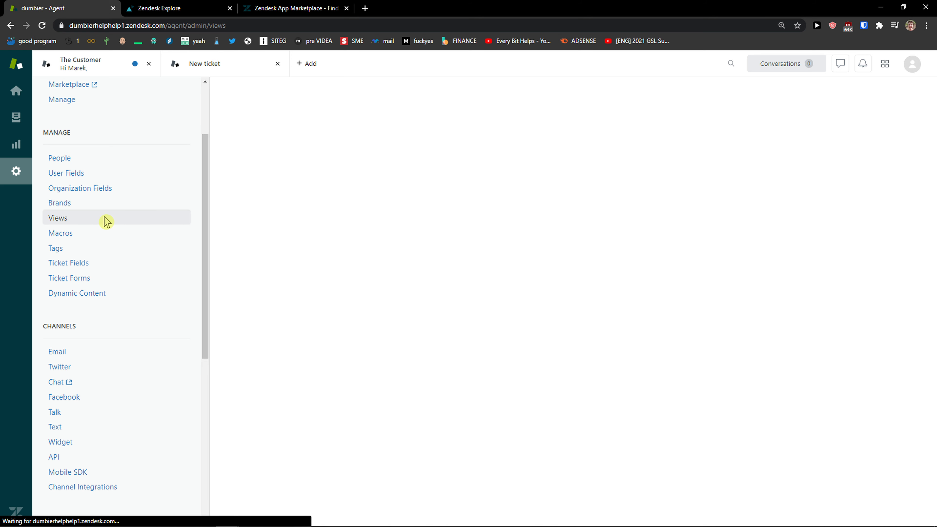
# Start a blank new ticket view, then switch to the Macros settings.
pyautogui.click(57, 218)
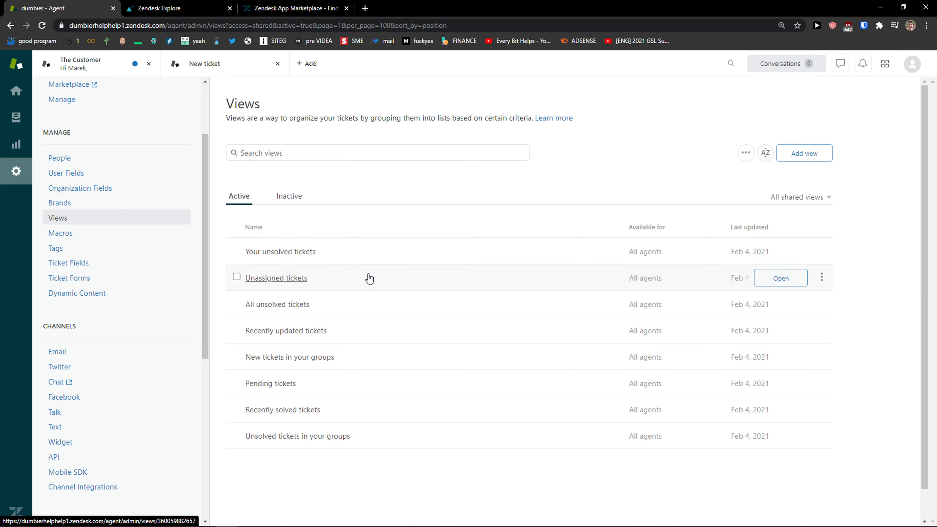
pyautogui.moveTo(380, 210)
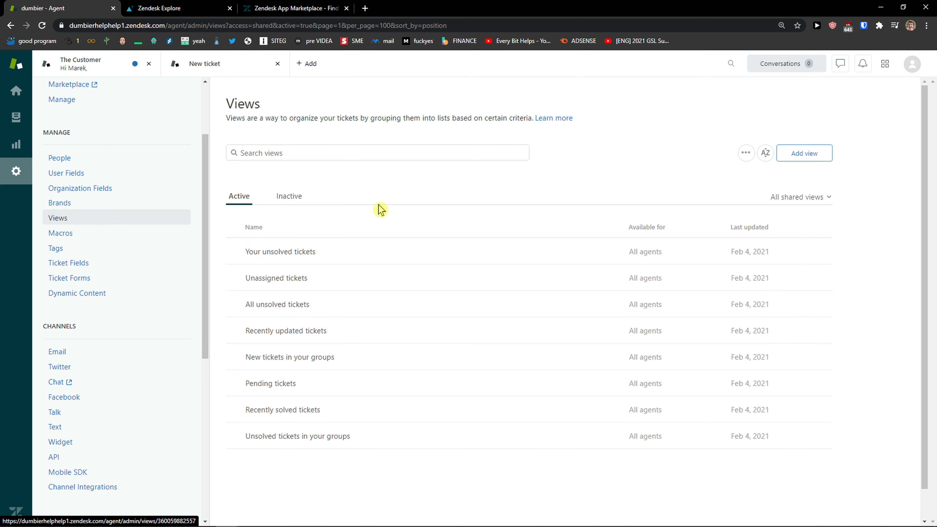
pyautogui.click(803, 153)
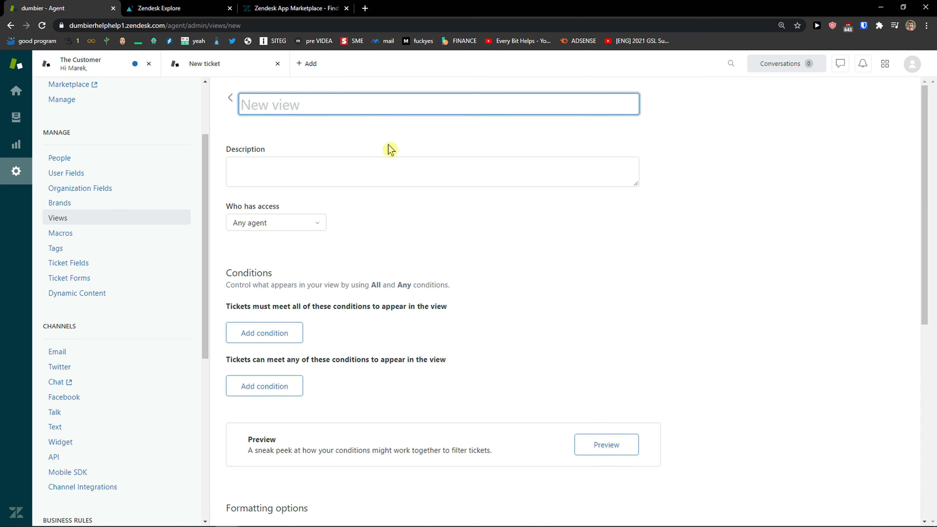
pyautogui.scroll(-3)
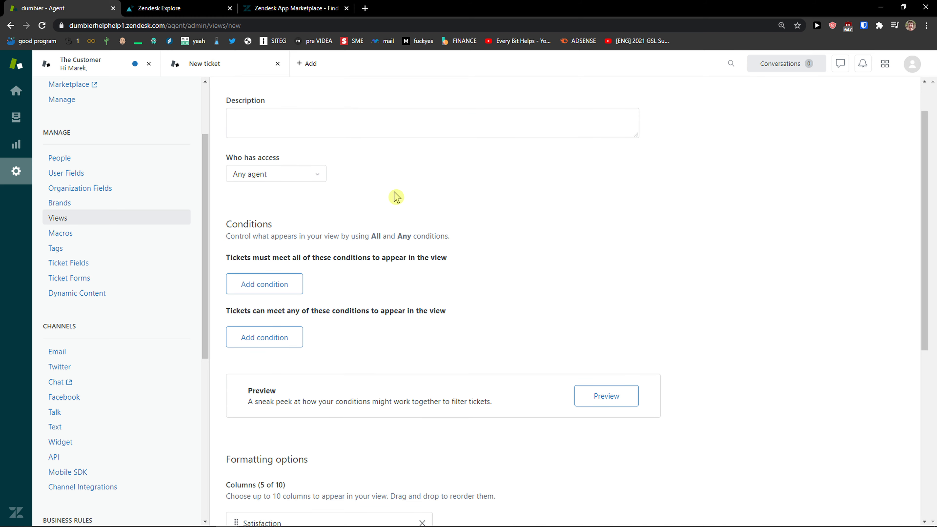
pyautogui.click(61, 233)
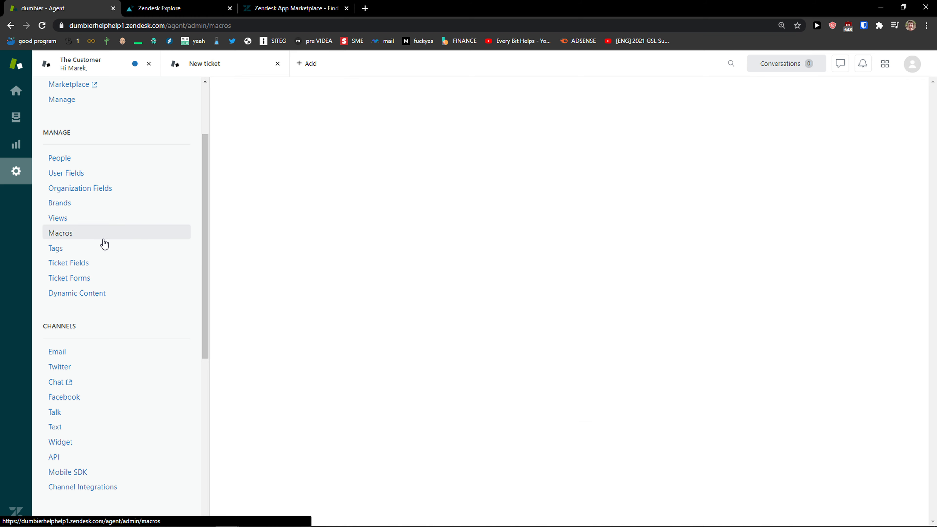
pyautogui.click(61, 233)
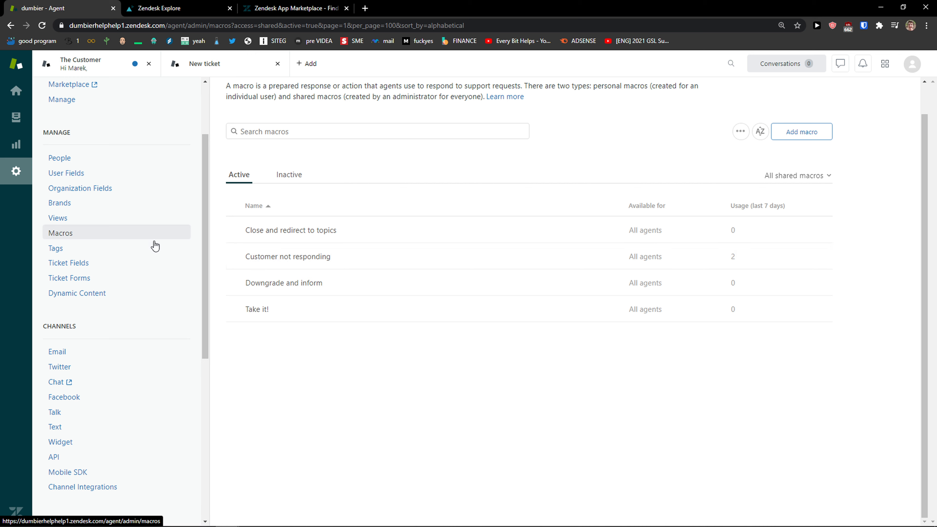
# Read the popular tags description and list the tickets tagged zendesk.
pyautogui.click(55, 248)
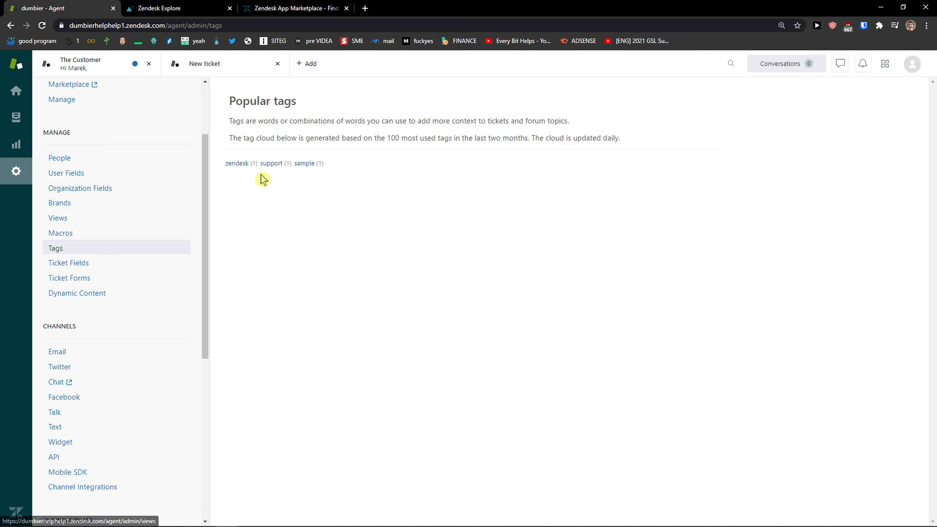
pyautogui.moveTo(229, 121); pyautogui.dragTo(301, 139)
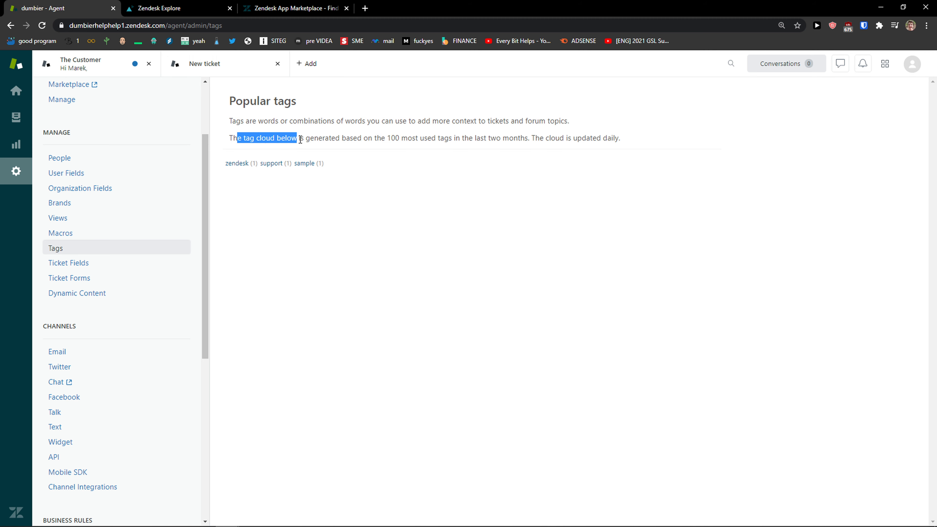
pyautogui.moveTo(297, 138); pyautogui.dragTo(620, 138)
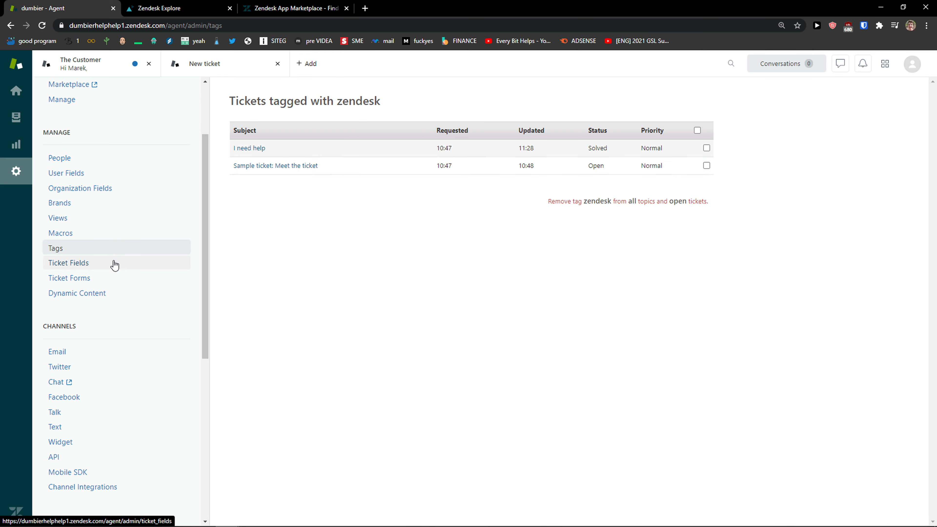
# Review the ticket fields list and the Default Ticket Form, then return to the forms list.
pyautogui.click(69, 263)
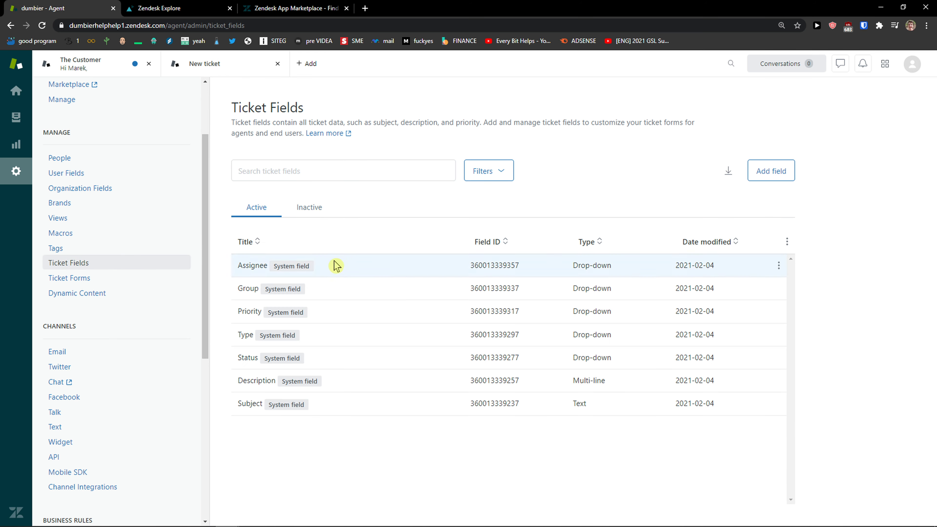
pyautogui.moveTo(352, 340)
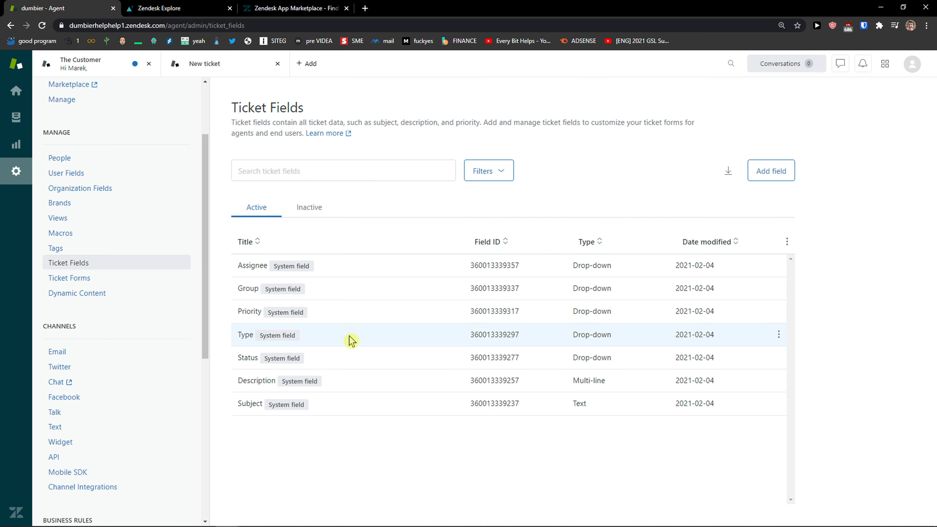
pyautogui.click(69, 277)
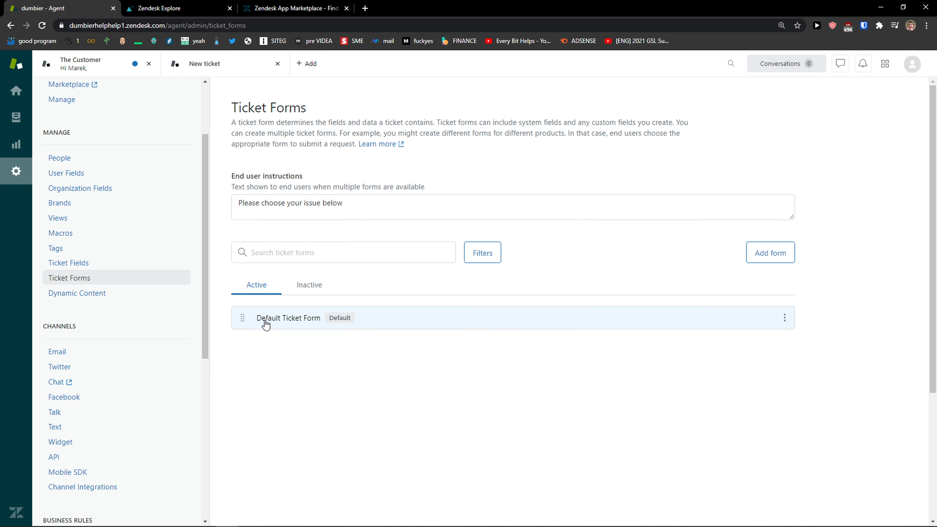
pyautogui.click(288, 317)
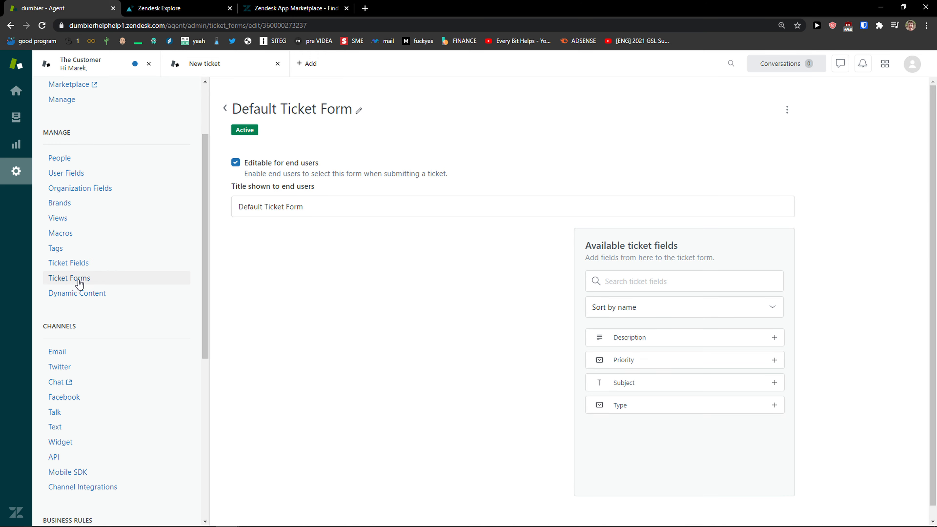
pyautogui.click(69, 278)
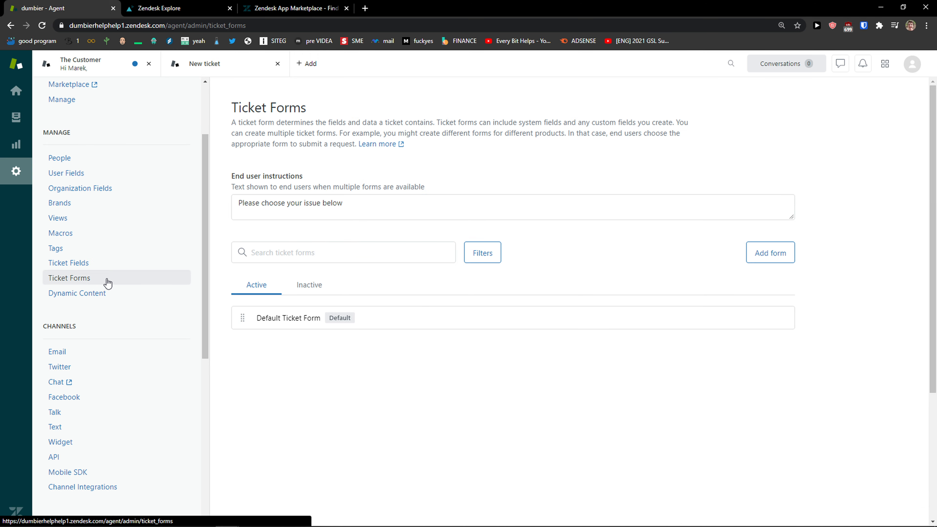
# Start a blank new ticket form, then move on to the Dynamic Content settings.
pyautogui.click(769, 252)
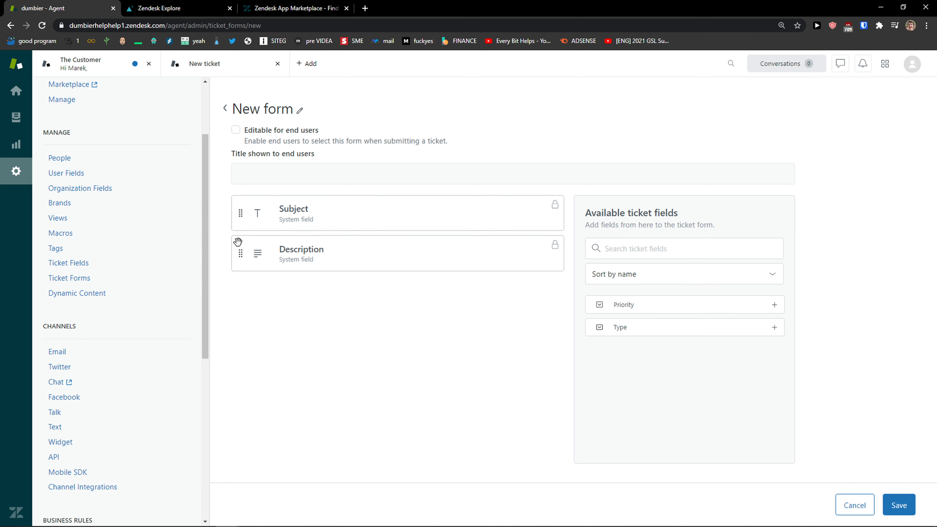
pyautogui.click(77, 293)
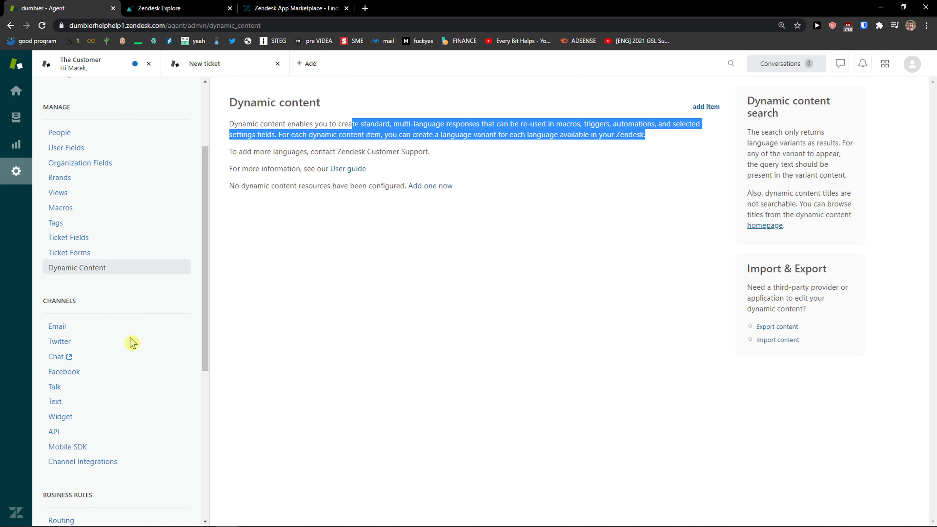
# Browse the Email channel settings and move to the Twitter channel settings page.
pyautogui.click(57, 325)
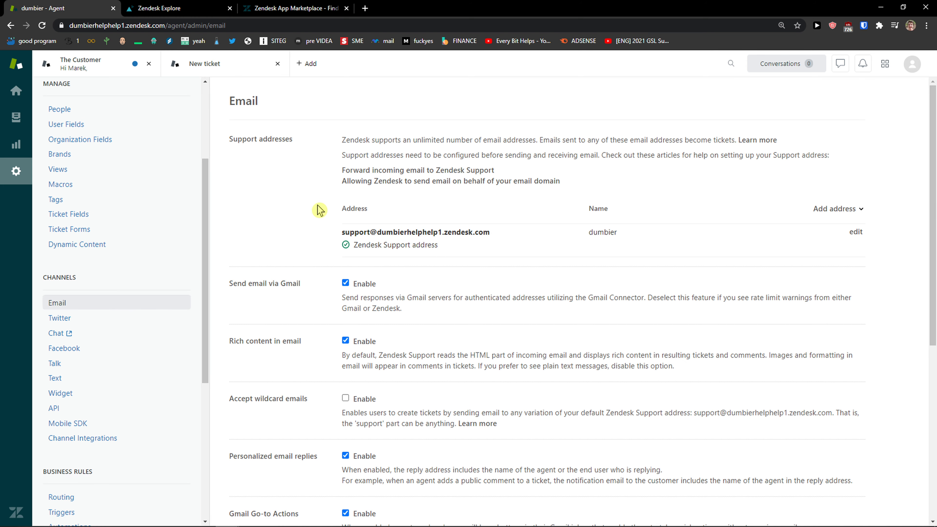
pyautogui.scroll(-3)
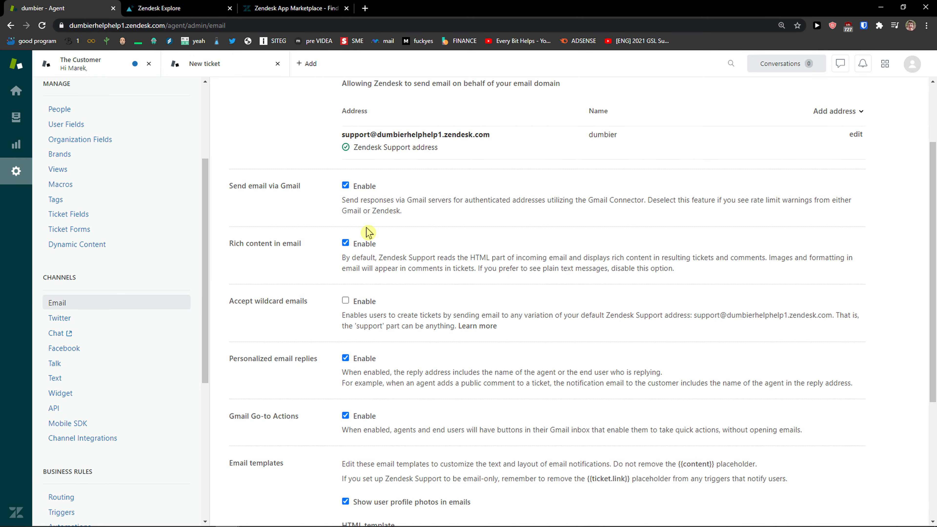
pyautogui.click(59, 317)
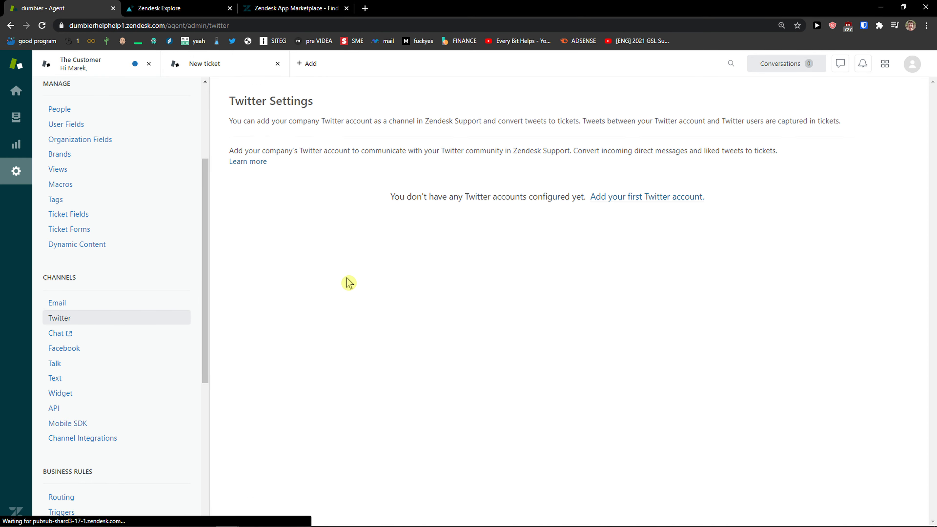
pyautogui.moveTo(297, 141)
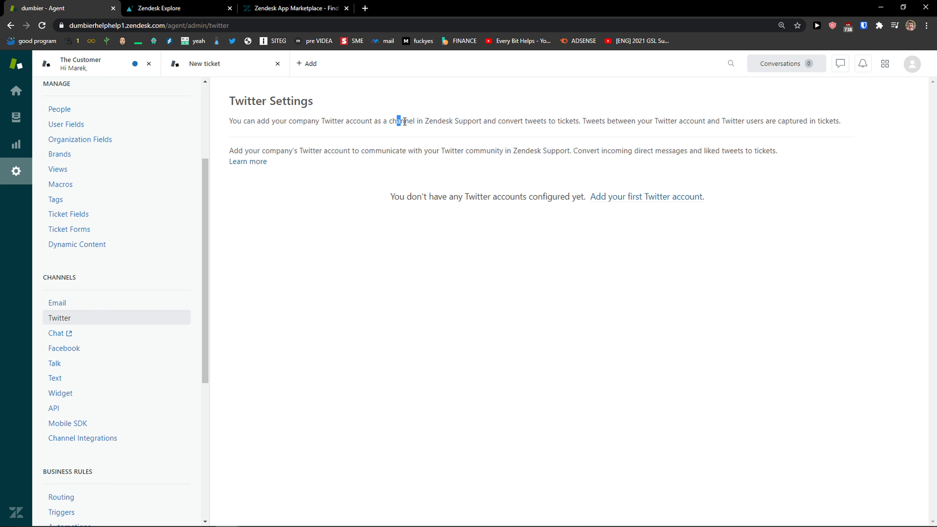
# Highlight both Twitter settings description paragraphs to read them, then clear the selection.
pyautogui.moveTo(402, 121); pyautogui.dragTo(605, 120)
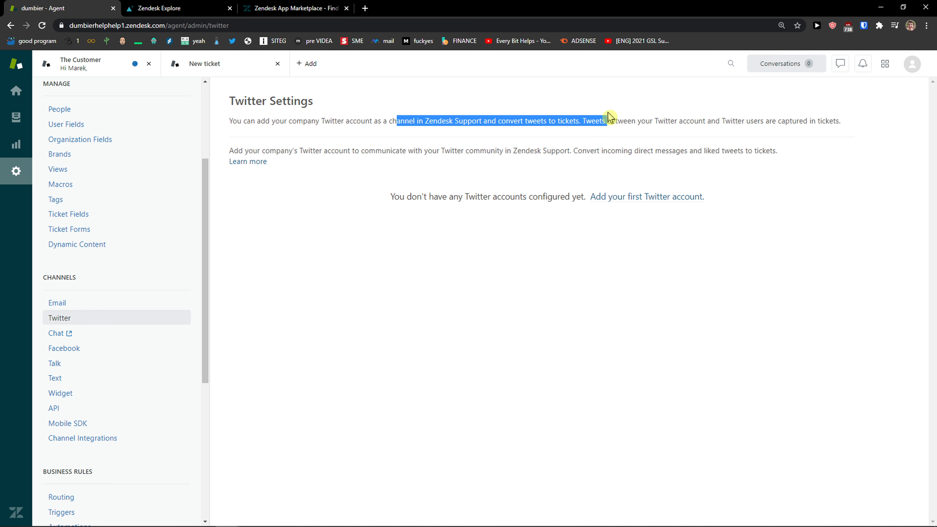
pyautogui.moveTo(609, 121); pyautogui.dragTo(777, 151)
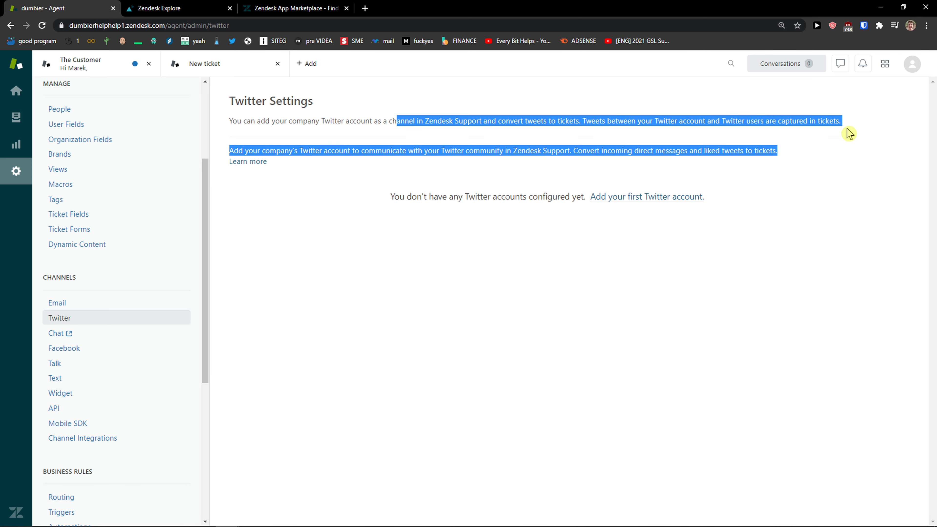
pyautogui.click(530, 171)
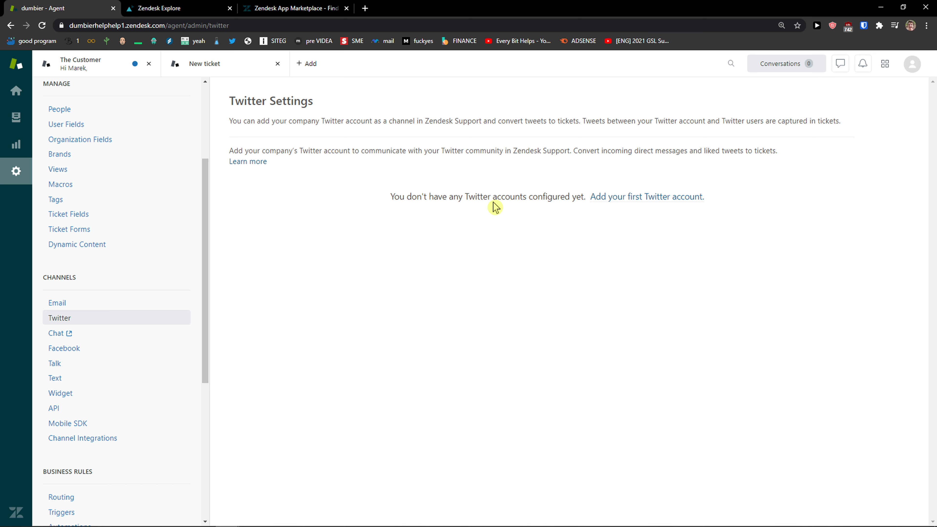
pyautogui.moveTo(327, 140)
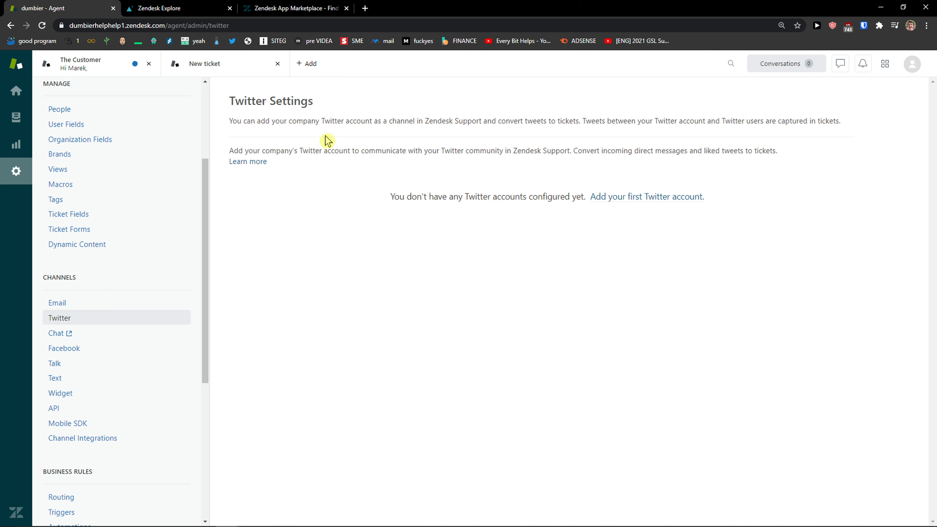
pyautogui.moveTo(330, 138)
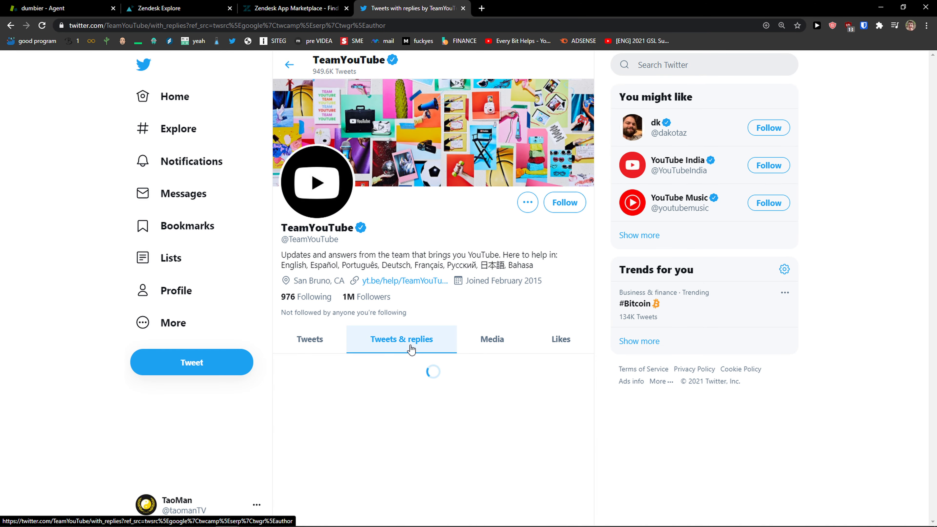
# Read through TeamYouTube's Tweets & replies feed of support exchanges with users.
pyautogui.click(401, 338)
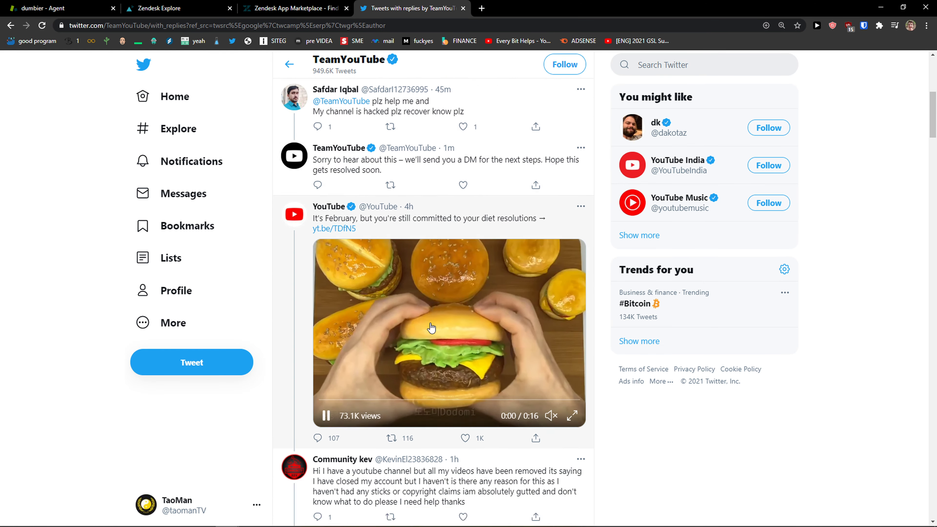
pyautogui.scroll(-3)
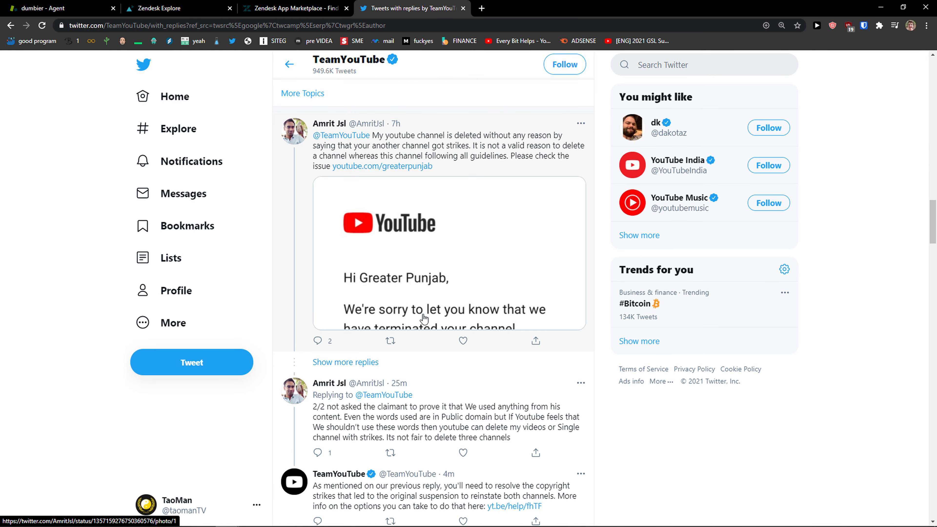
pyautogui.scroll(-3)
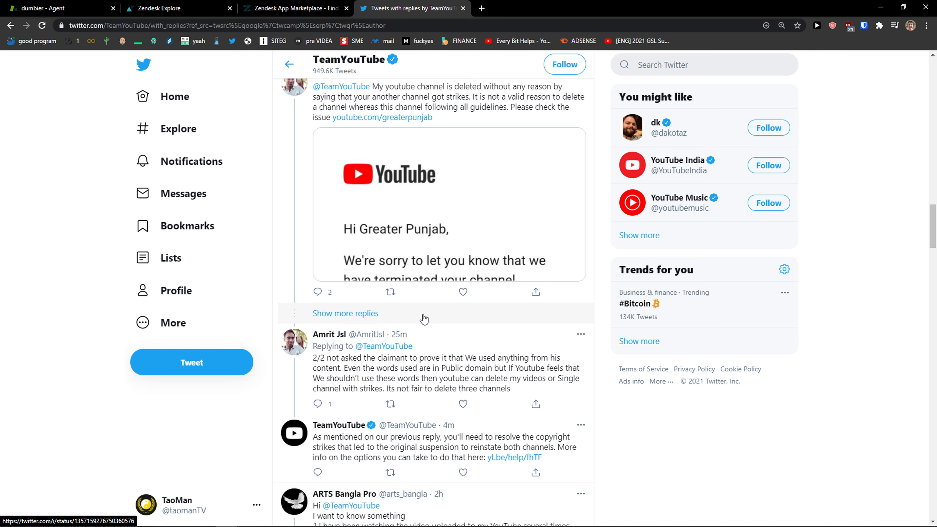
pyautogui.scroll(-3)
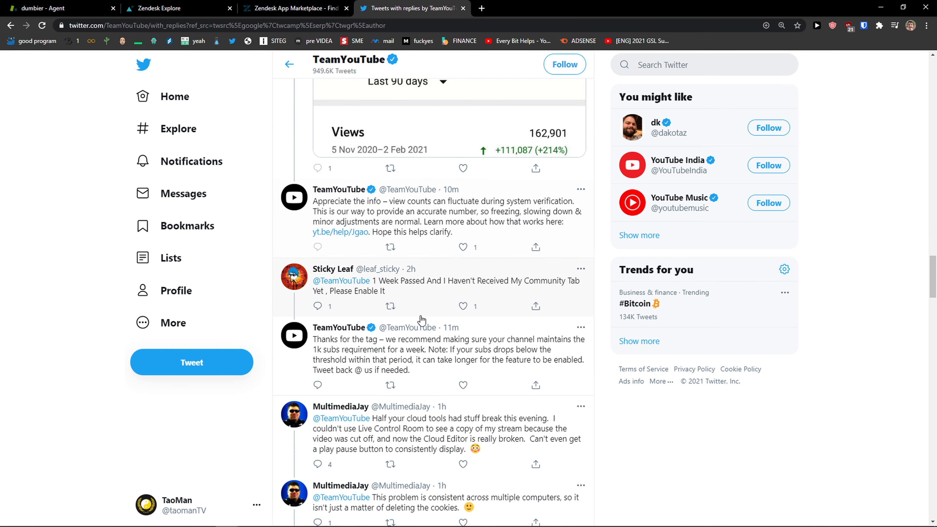
pyautogui.scroll(-3)
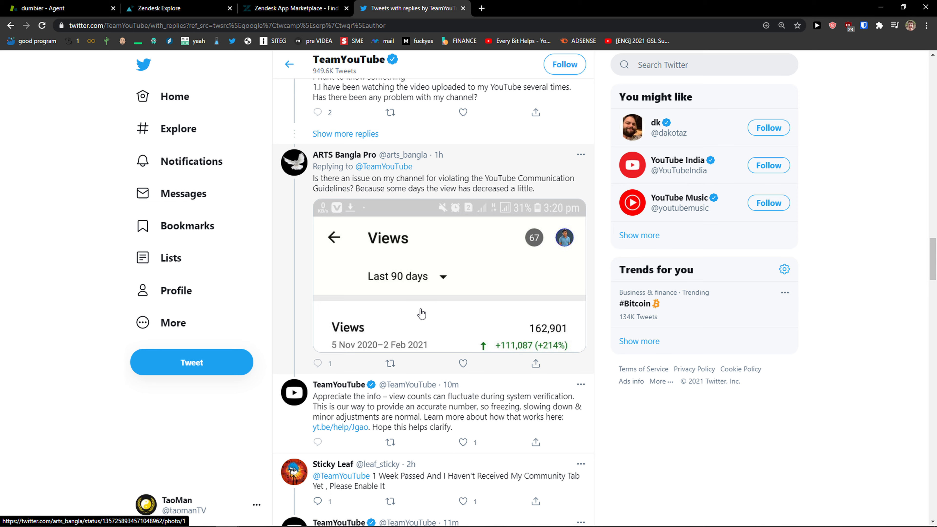
pyautogui.scroll(-3)
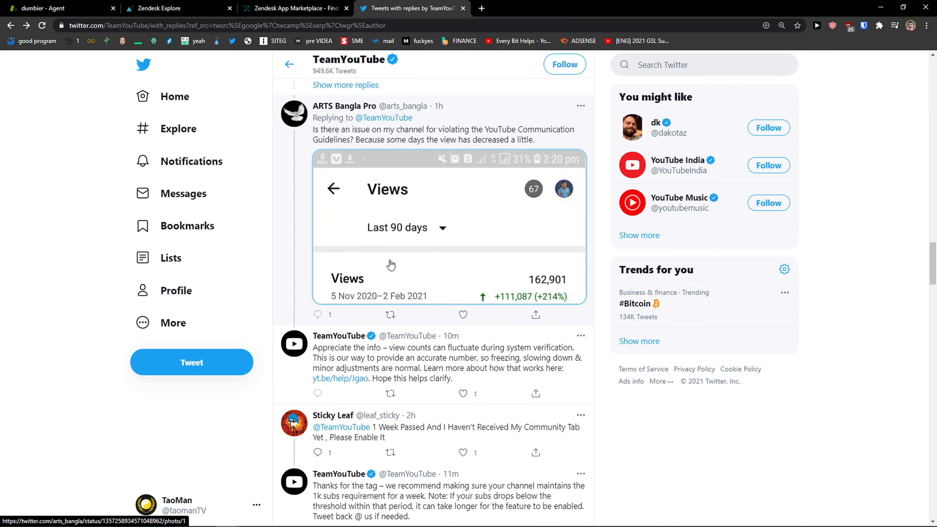
# Back in Zendesk admin, browse the Account branding settings and the ticket Routing rules page.
pyautogui.click(56, 8)
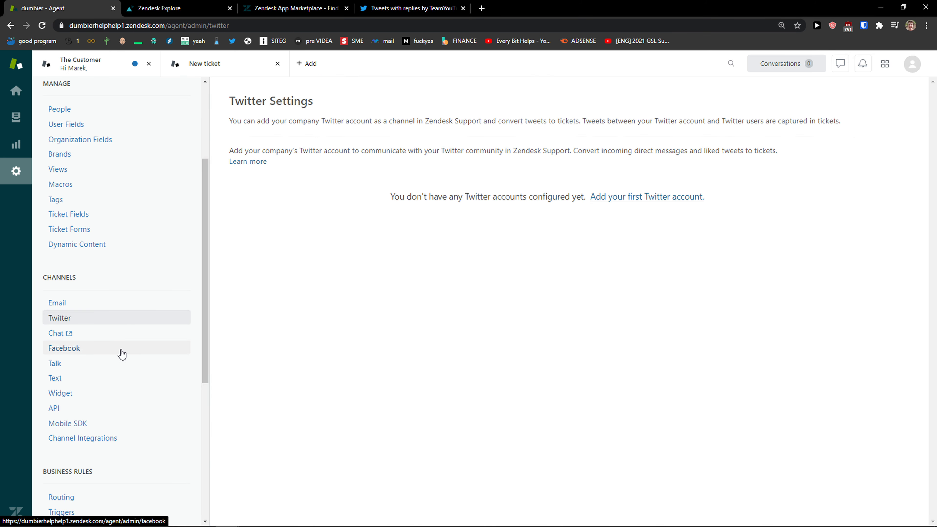
pyautogui.scroll(-3)
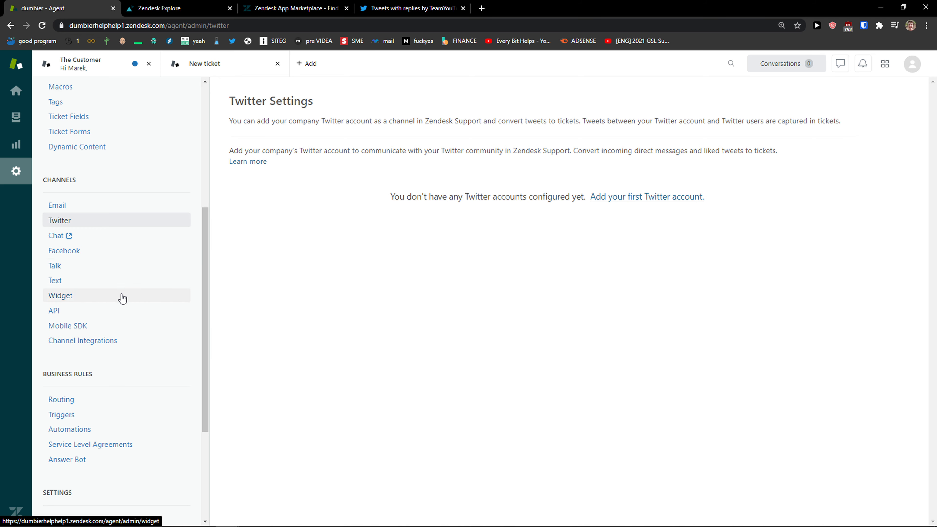
pyautogui.click(68, 325)
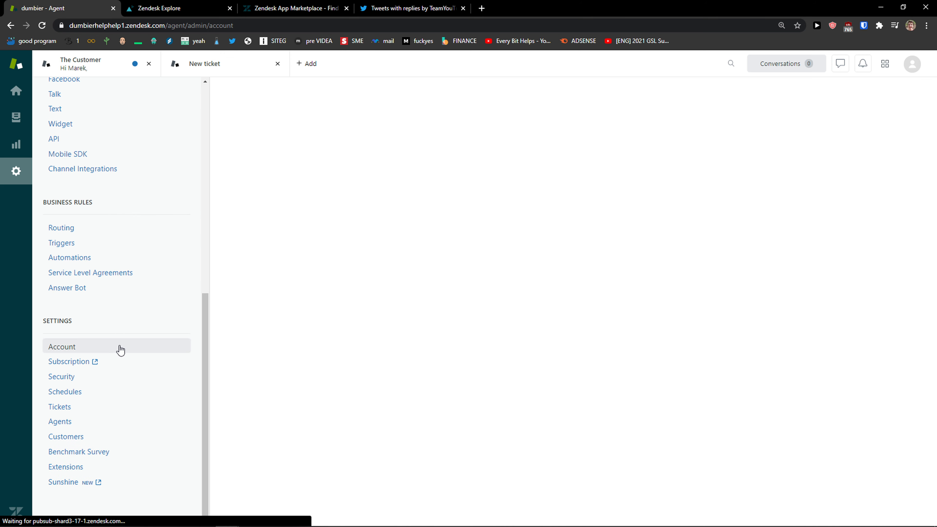
pyautogui.click(61, 346)
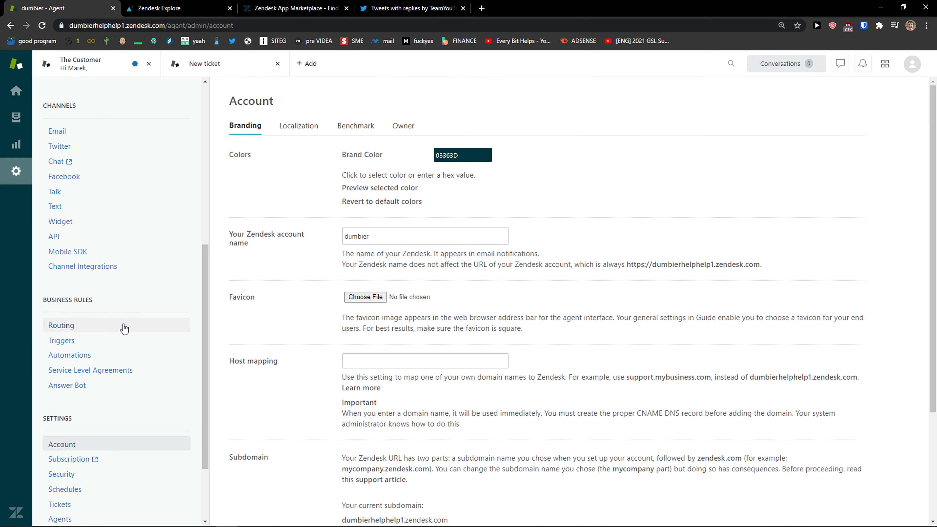
pyautogui.click(61, 325)
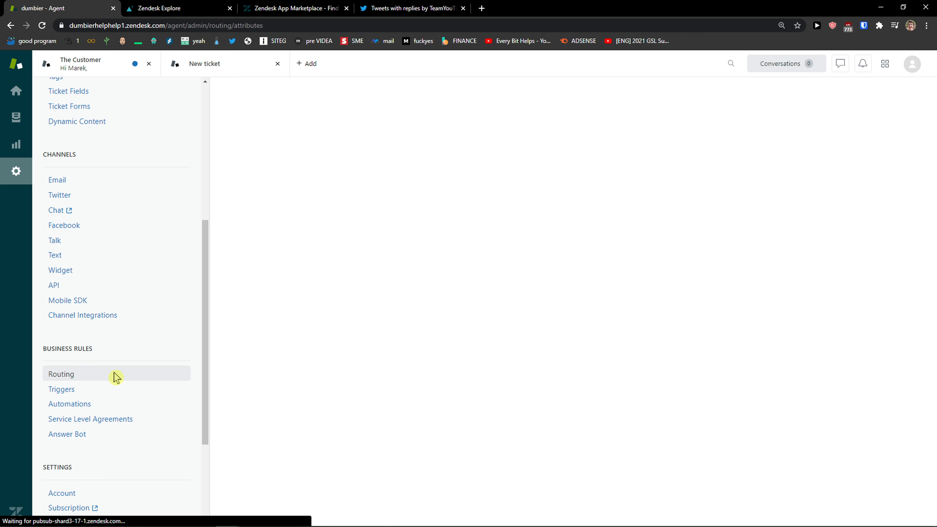
pyautogui.click(61, 373)
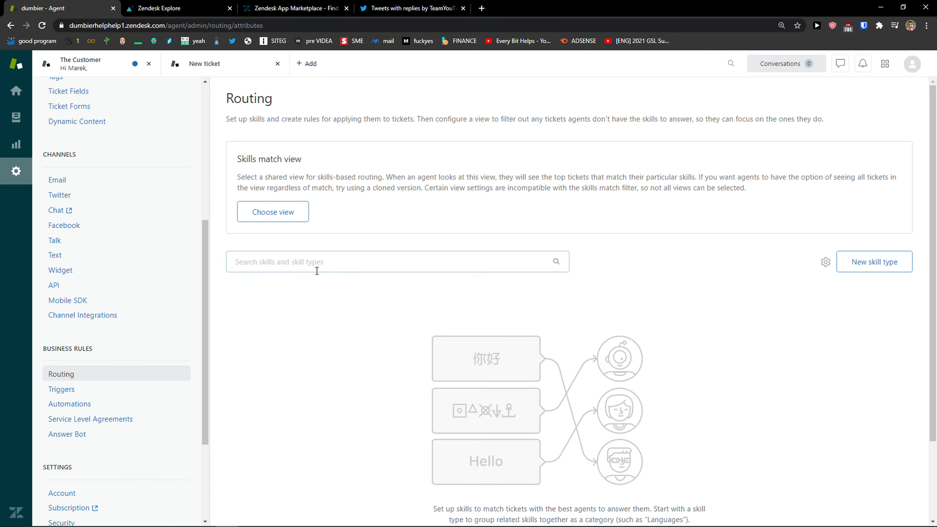
# Browse the Triggers, Automations and Service Level Agreements pages, then return to the Get Started guide.
pyautogui.click(62, 389)
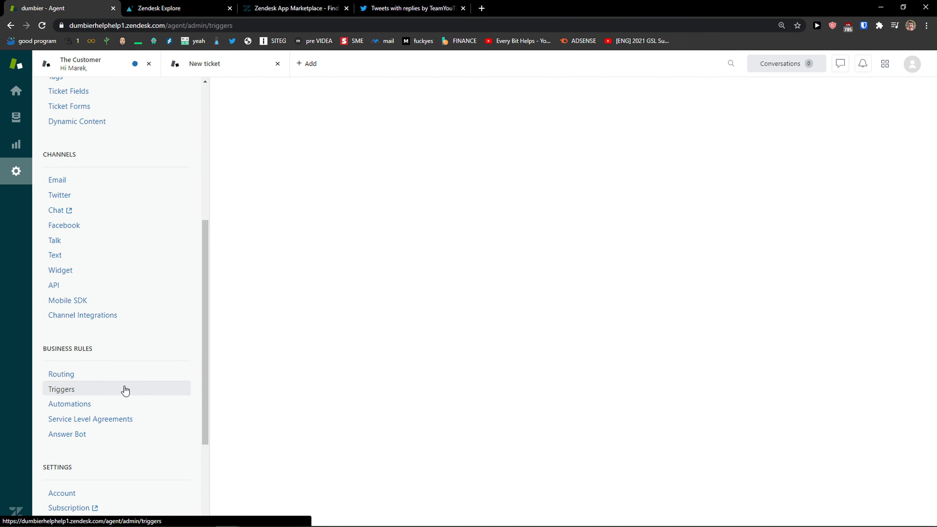
pyautogui.click(61, 389)
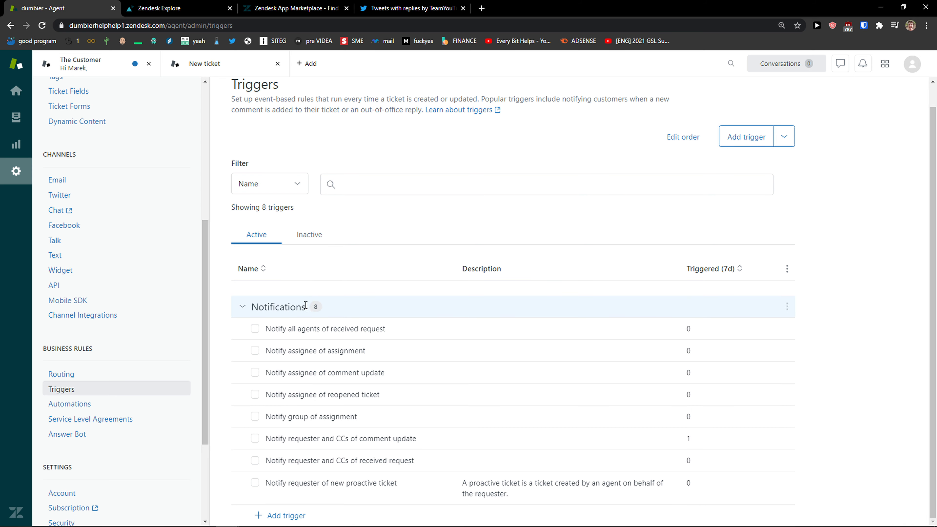
pyautogui.click(69, 404)
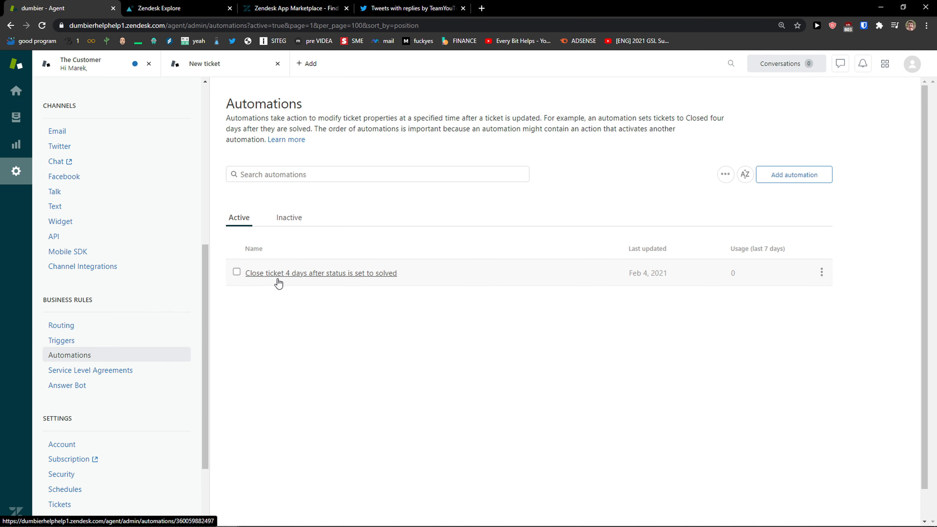
pyautogui.scroll(-3)
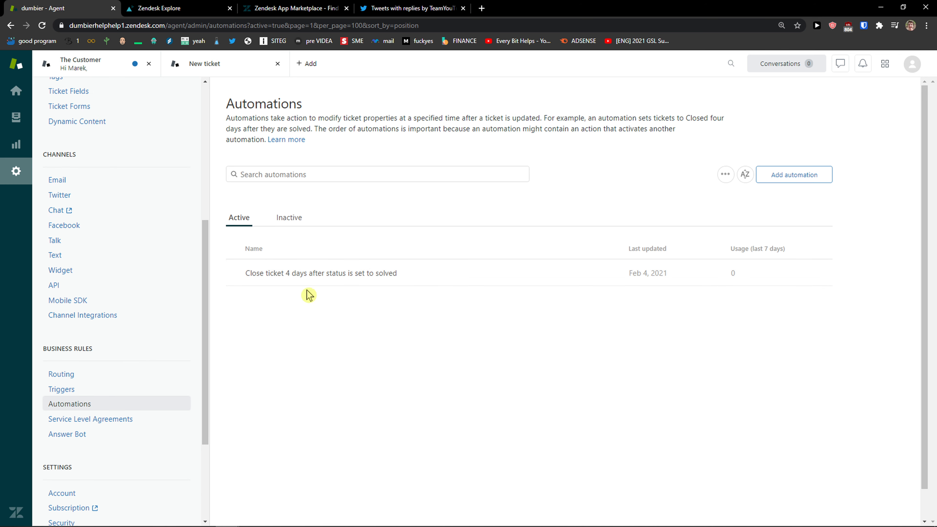
pyautogui.click(90, 418)
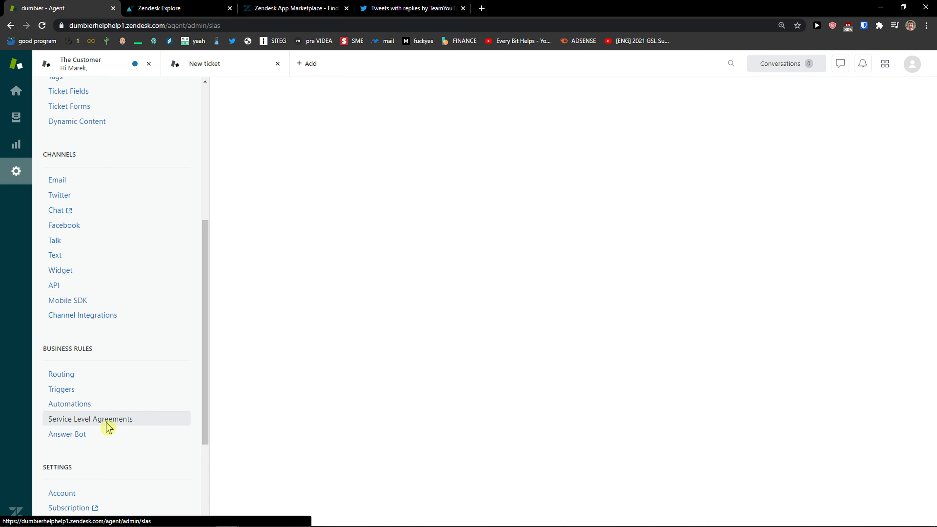
pyautogui.click(16, 90)
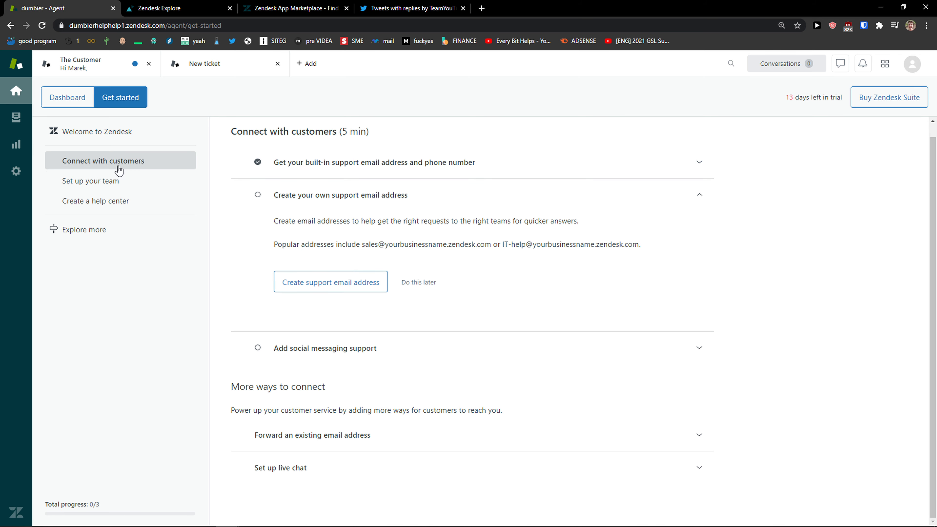
# Start creating a new support email address in the guide and dismiss the dialog.
pyautogui.click(330, 283)
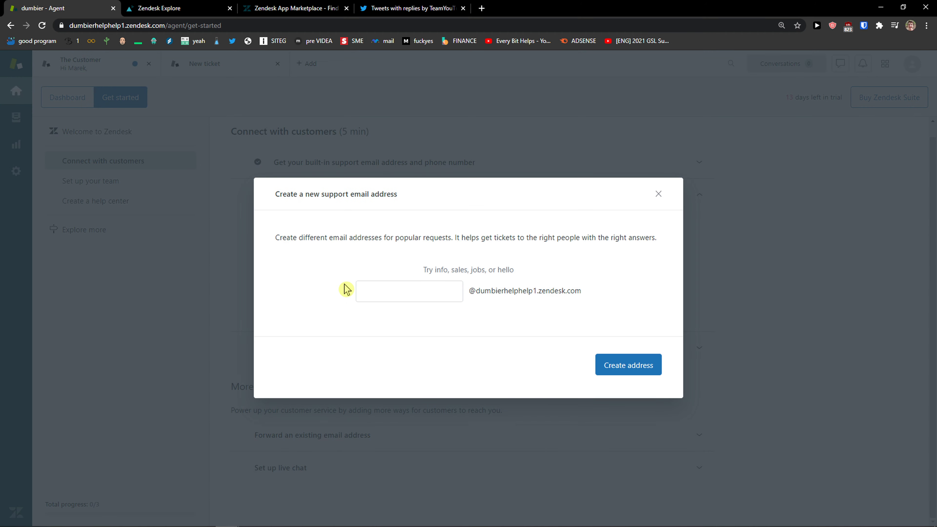
pyautogui.moveTo(713, 235)
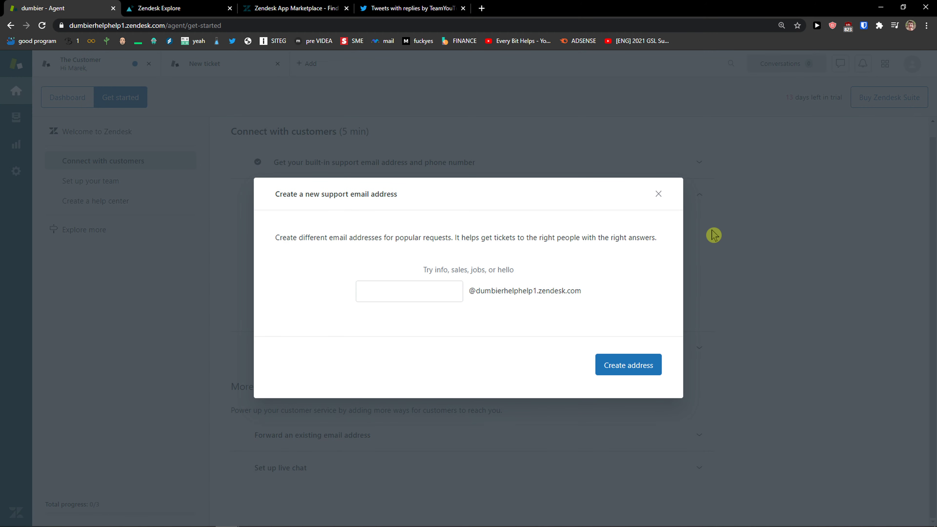
pyautogui.click(92, 180)
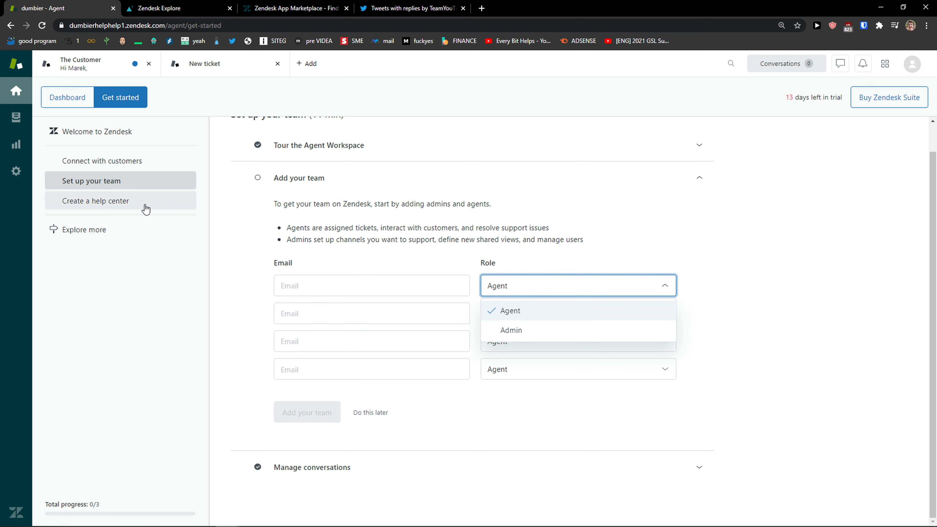
# Glance at the Create a help center step and return to Connect with customers.
pyautogui.click(97, 200)
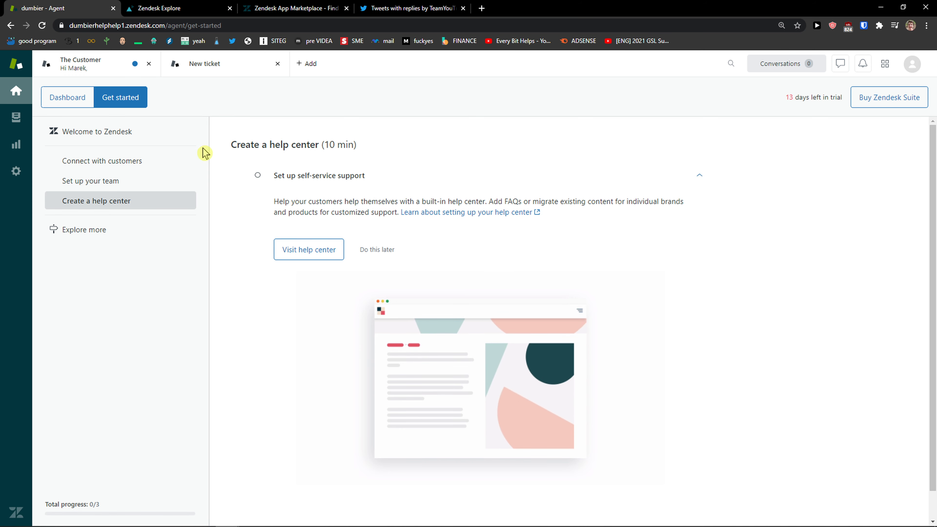
pyautogui.click(102, 160)
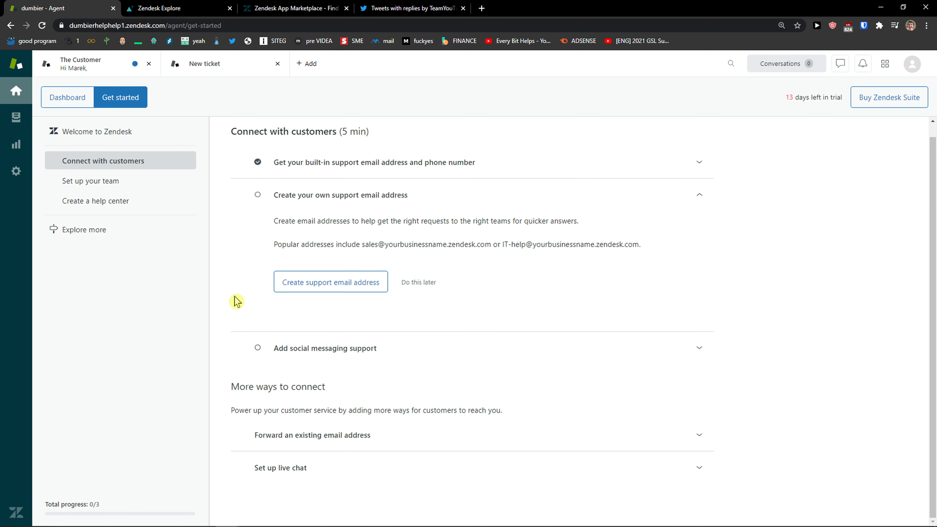